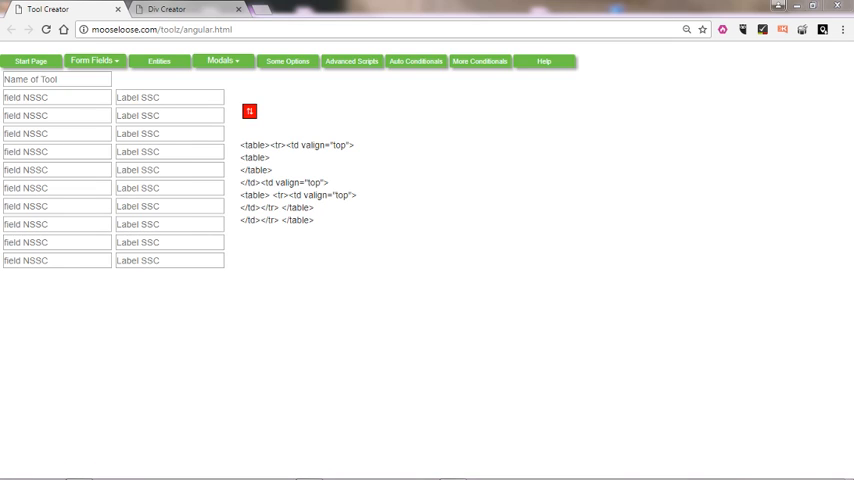
{"action": "mouse_move", "coordinate": [302, 335]}
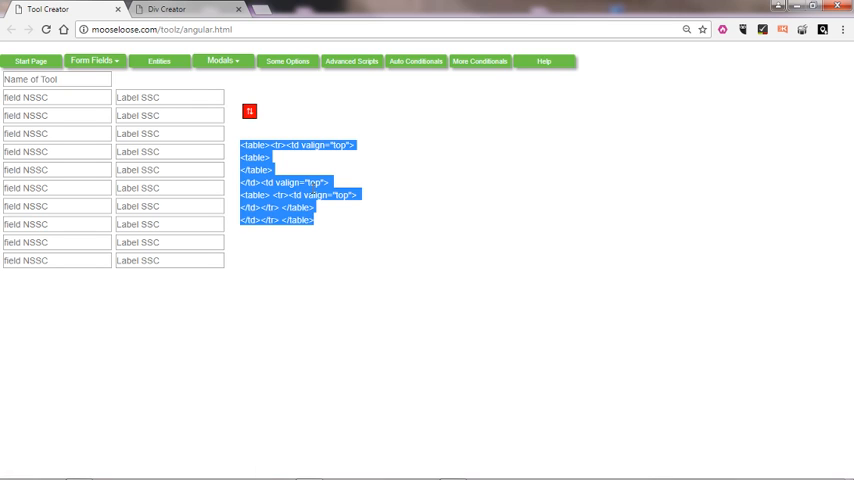
Name the tool 'Div Creator'.
{"action": "left_click", "coordinate": [397, 160]}
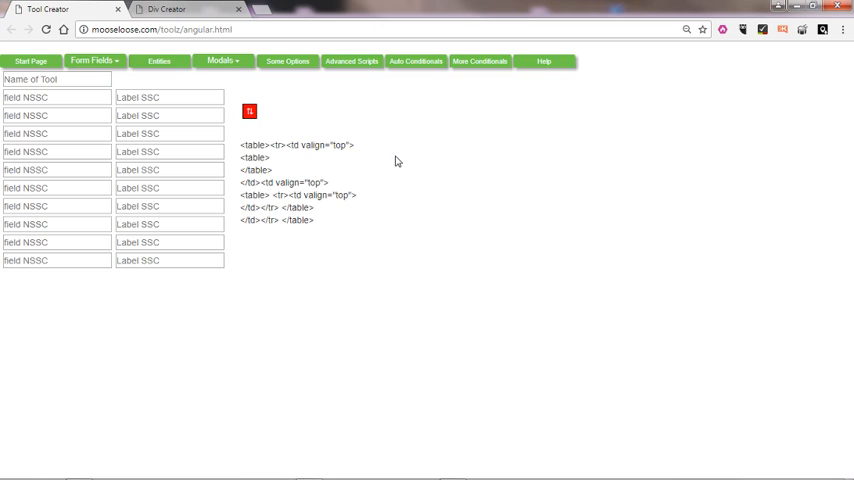
{"action": "mouse_move", "coordinate": [397, 187]}
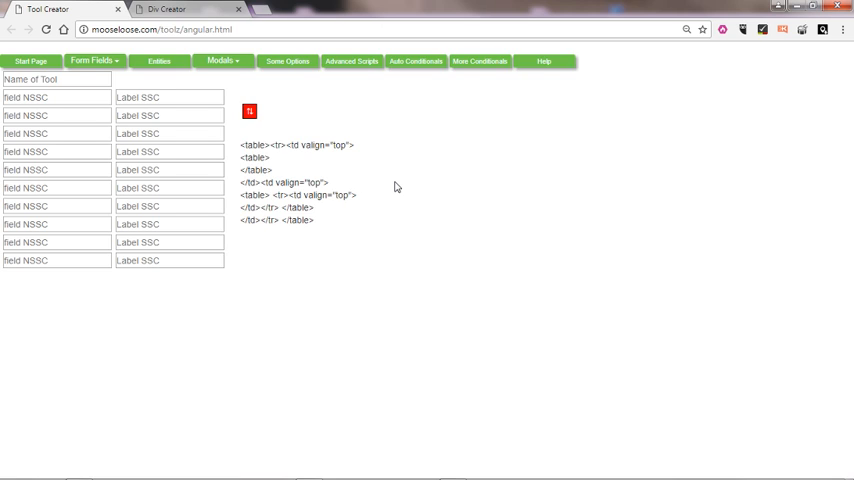
{"action": "left_click", "coordinate": [57, 79]}
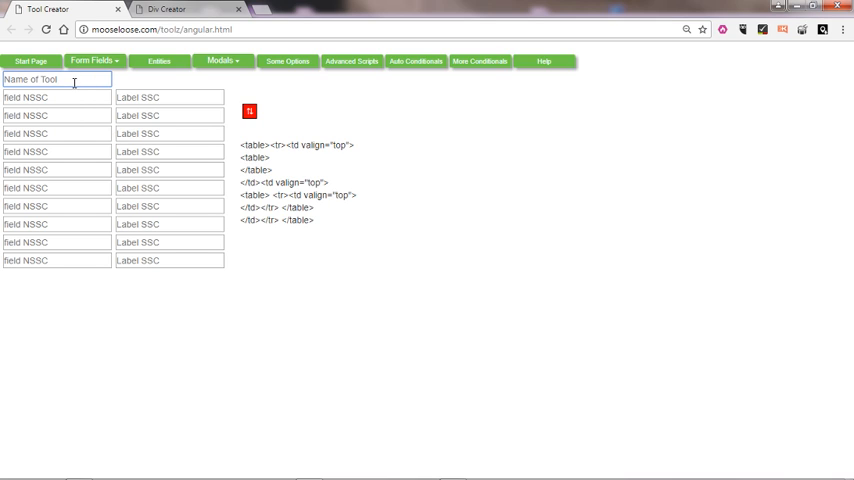
{"action": "type", "text": "Div"}
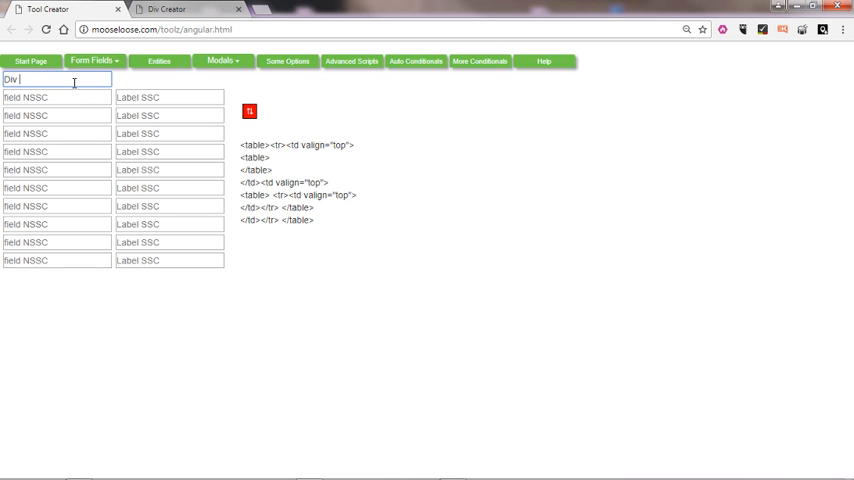
{"action": "type", "text": "Creator"}
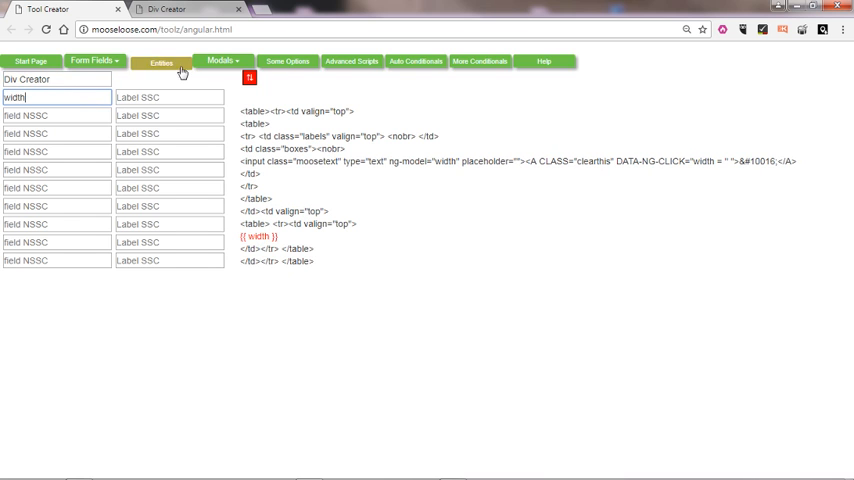
Add Width and Height fields with matching Width and Height labels.
{"action": "type", "text": "Width"}
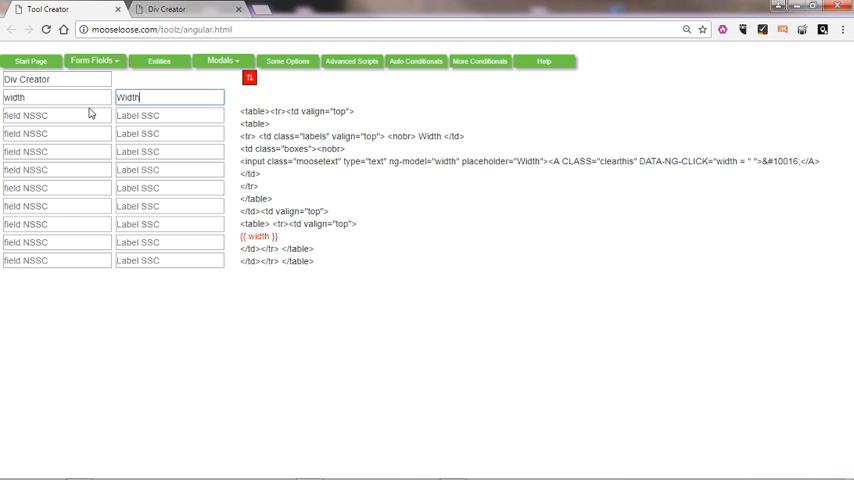
{"action": "type", "text": "Height"}
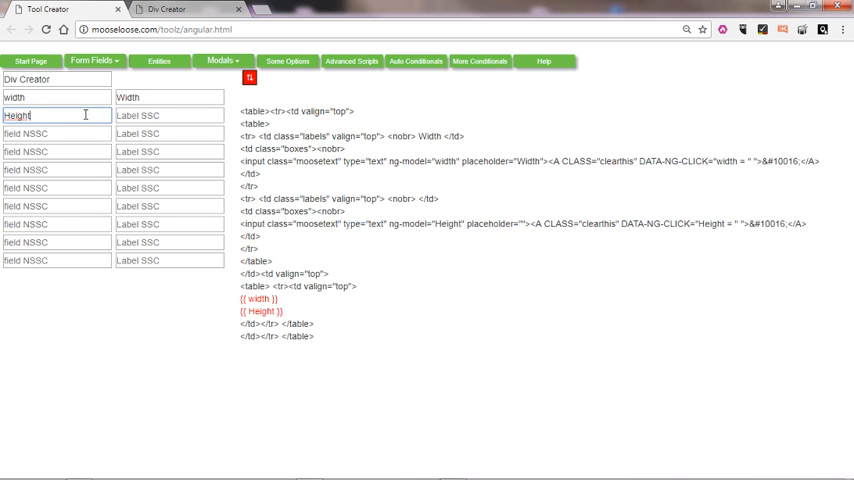
{"action": "left_click", "coordinate": [170, 115]}
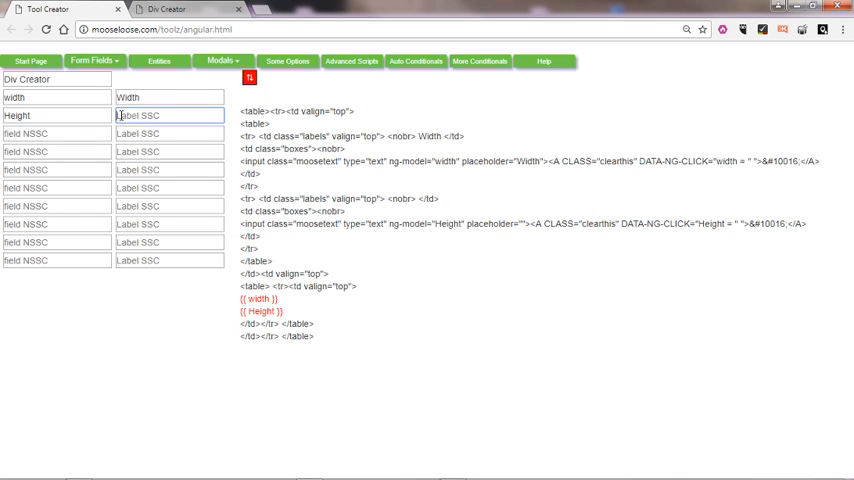
{"action": "type", "text": "Height"}
{"action": "left_click", "coordinate": [56, 97]}
{"action": "type", "text": "W"}
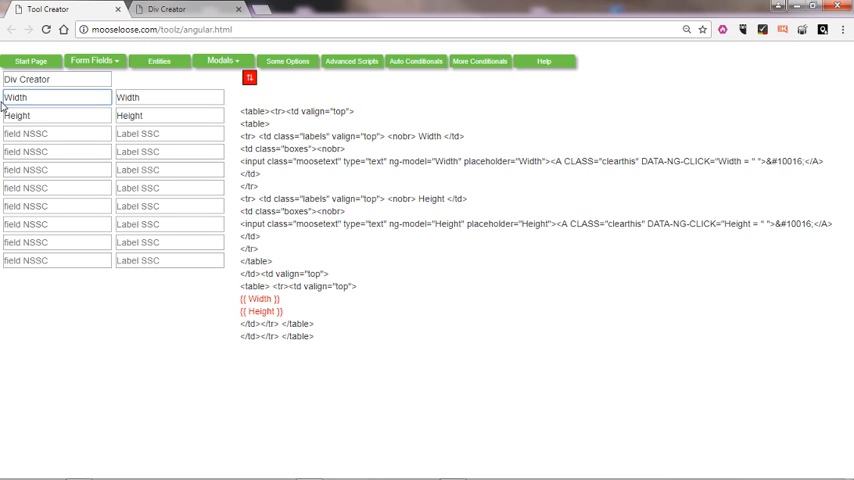
Enter field names bgred, bggreen and bgblue in rows three to five.
{"action": "left_click", "coordinate": [57, 133]}
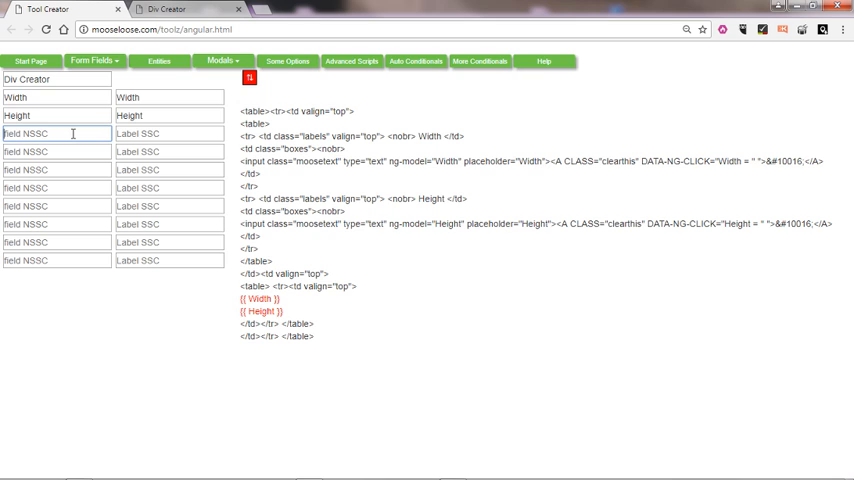
{"action": "type", "text": "bg"}
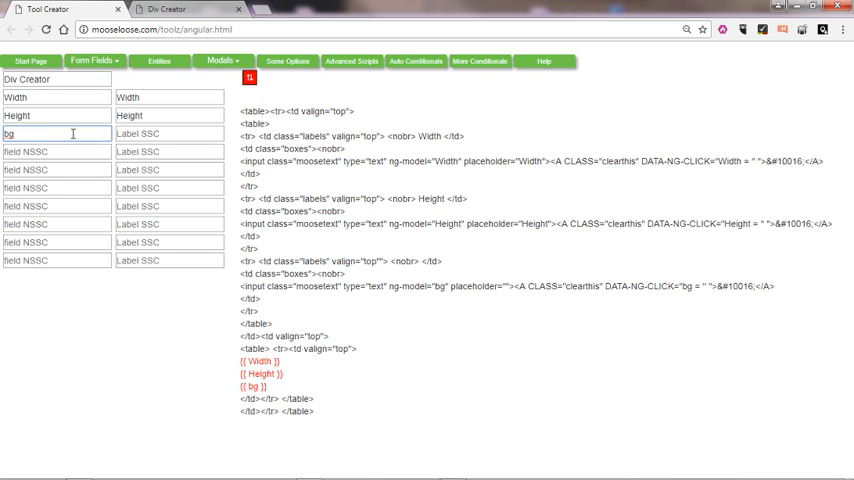
{"action": "type", "text": "red"}
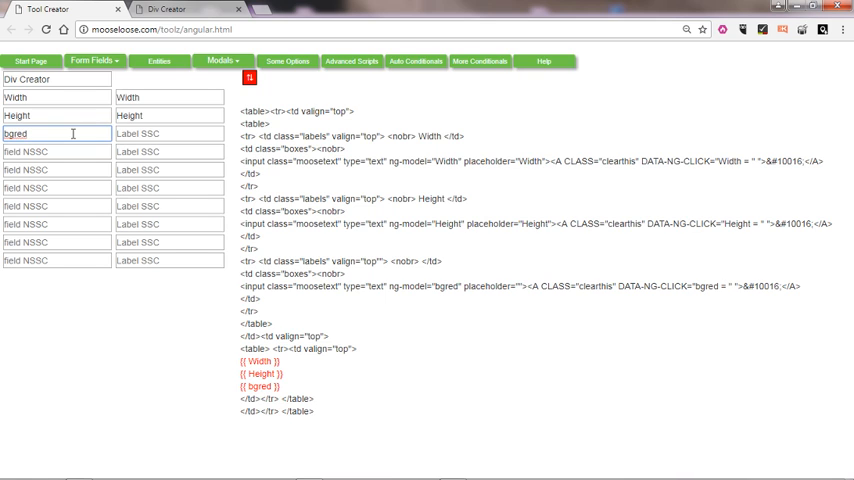
{"action": "left_click", "coordinate": [55, 151]}
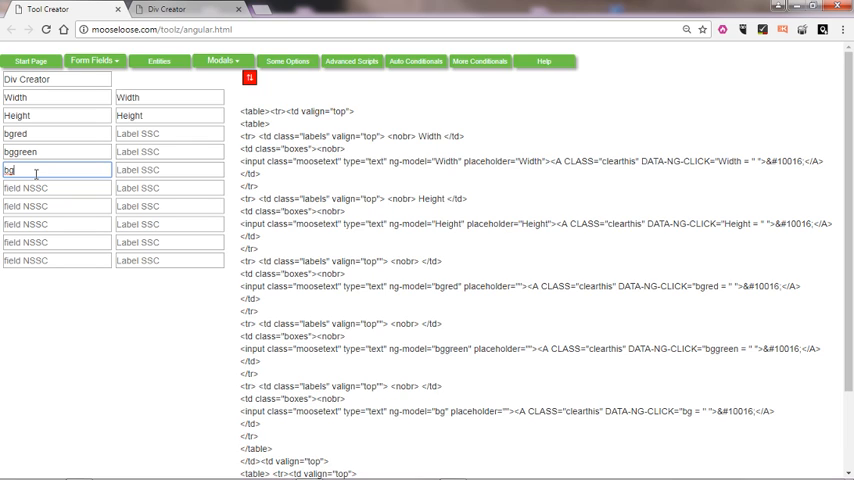
{"action": "type", "text": "blue"}
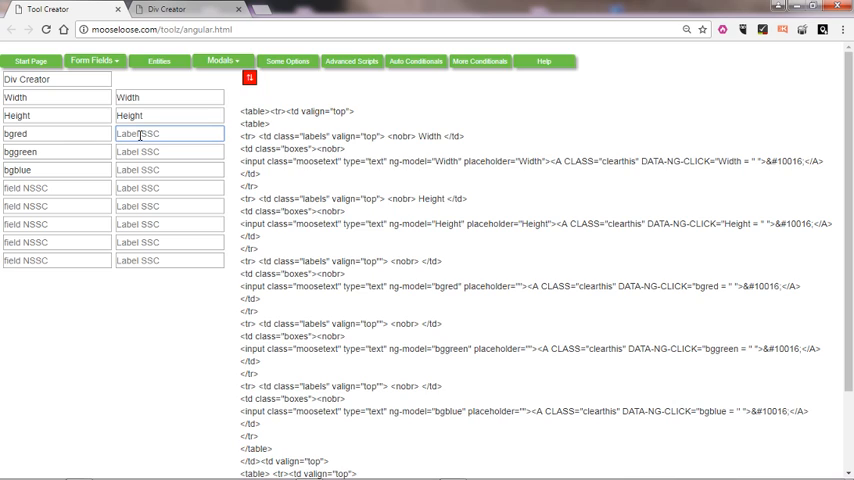
Label those fields BG Red, BG Green and BG Blue.
{"action": "type", "text": "BG Red"}
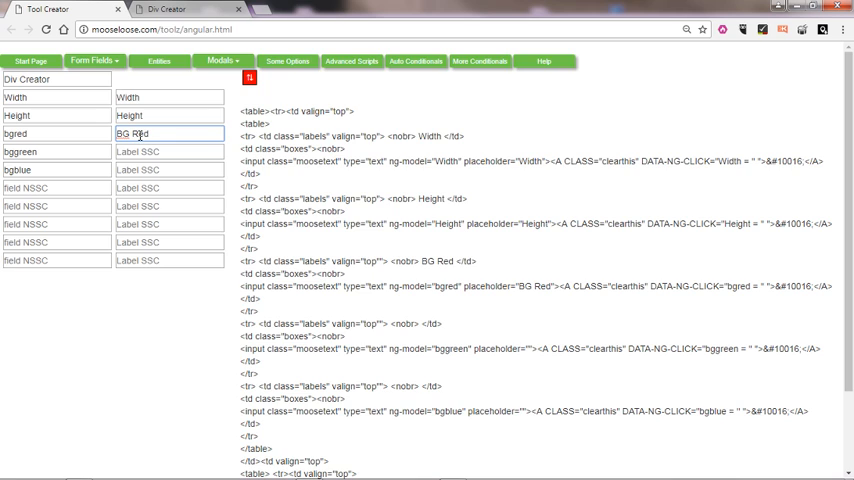
{"action": "left_click", "coordinate": [168, 151]}
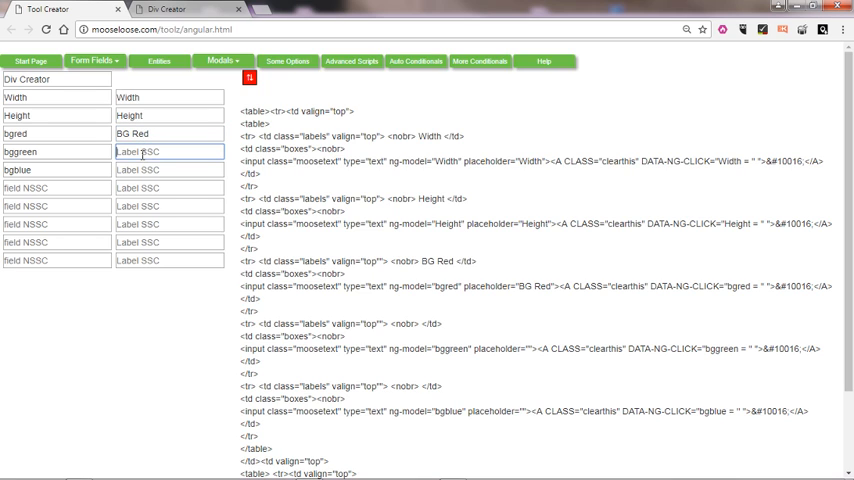
{"action": "type", "text": "BG Green"}
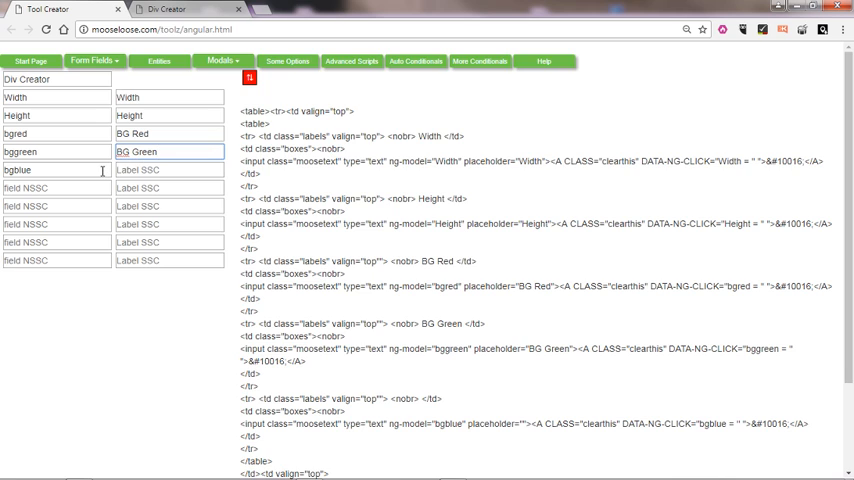
{"action": "left_click", "coordinate": [168, 169]}
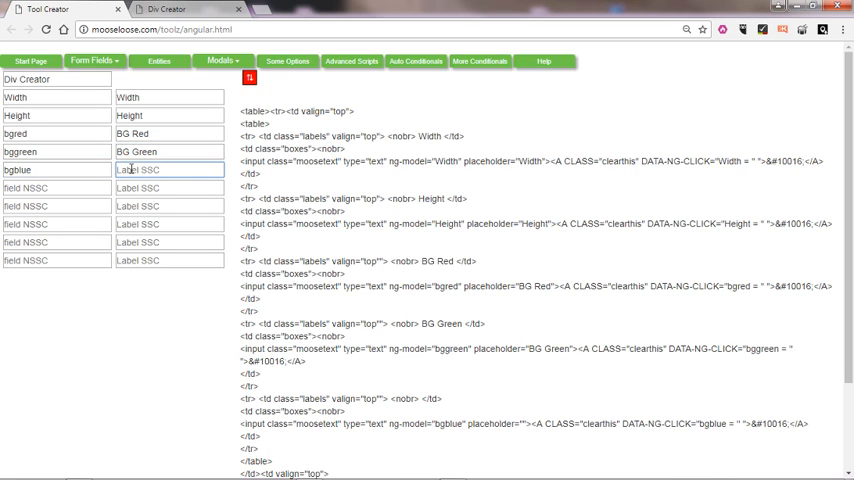
{"action": "type", "text": "BG"}
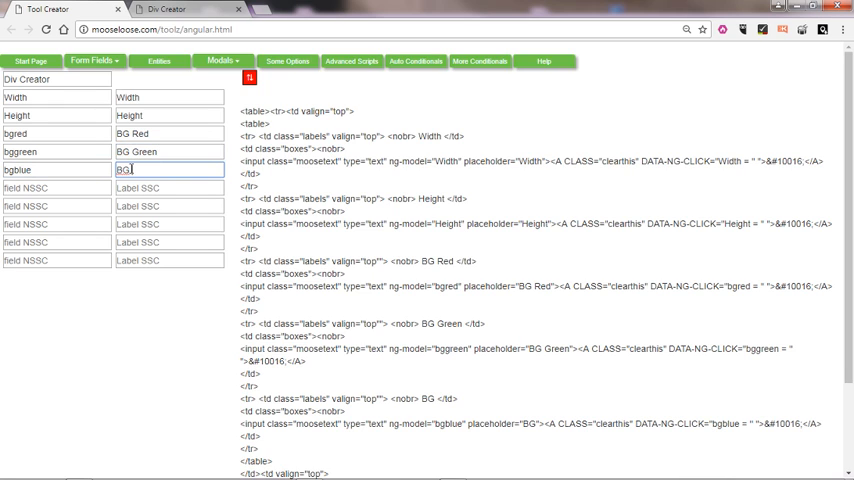
{"action": "type", "text": "Blue"}
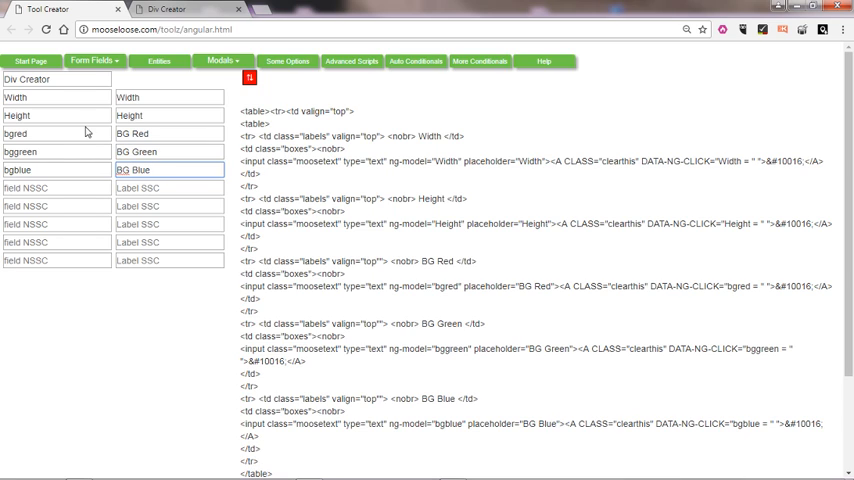
Add fontcolor, Content and Border fields labelled Font Color, Content and Border.
{"action": "left_click", "coordinate": [56, 188]}
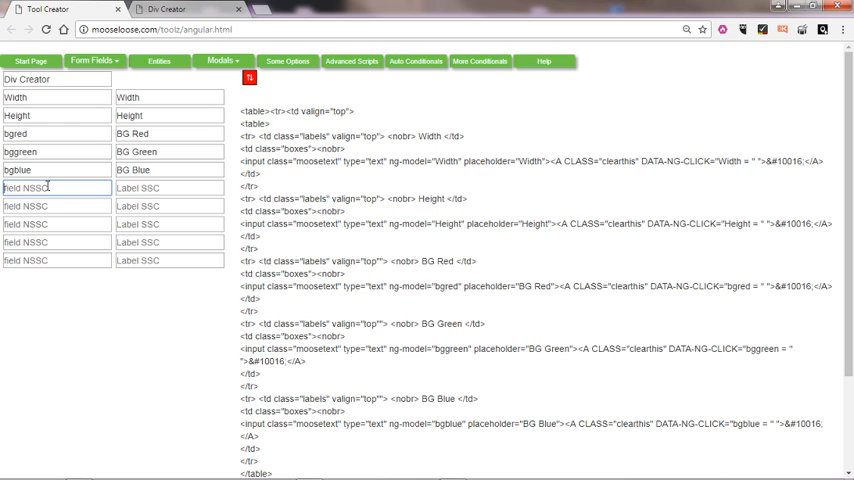
{"action": "type", "text": "fontco"}
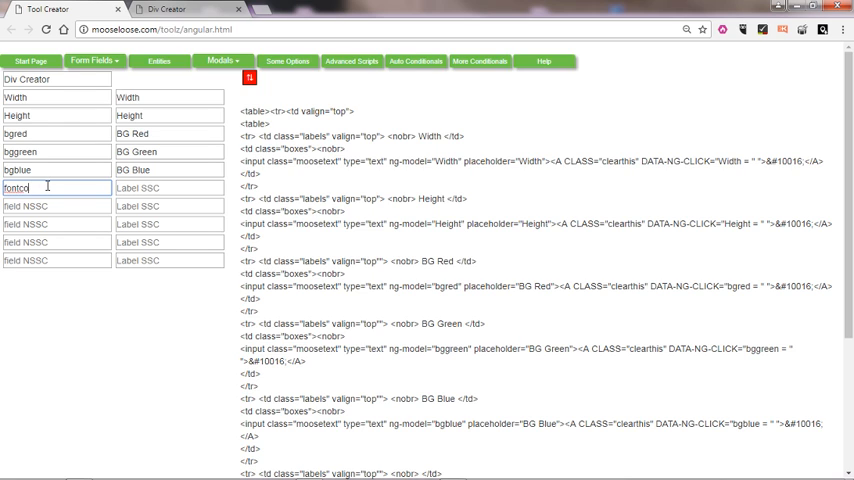
{"action": "type", "text": "lor"}
{"action": "left_click", "coordinate": [169, 188]}
{"action": "type", "text": "F"}
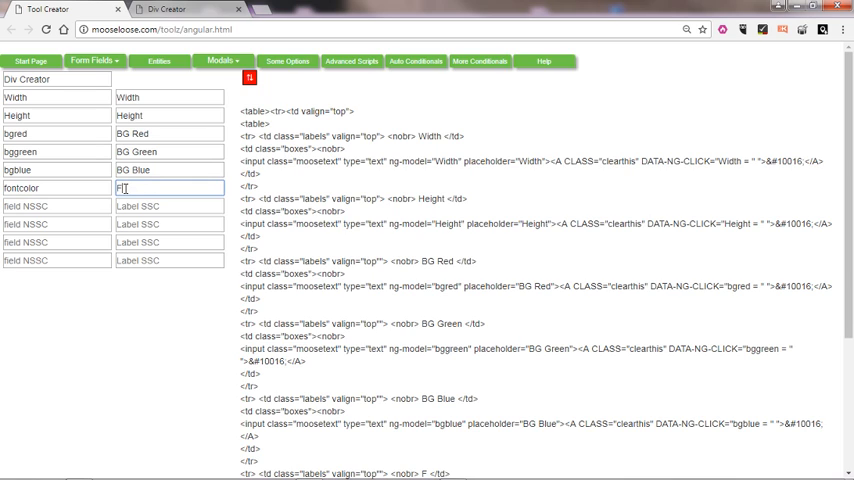
{"action": "type", "text": "ont Color"}
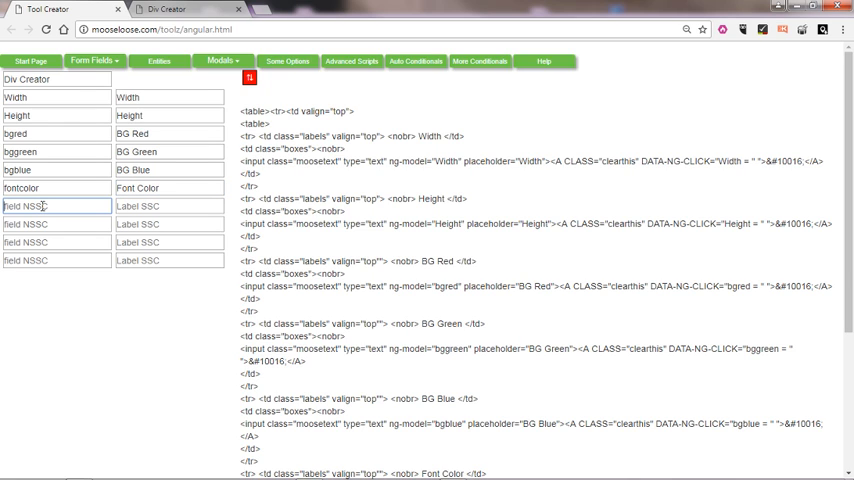
{"action": "type", "text": "Conf"}
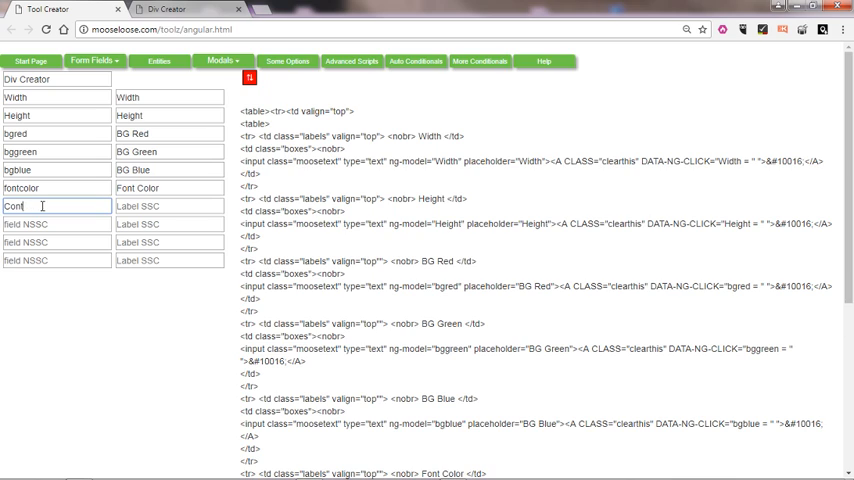
{"action": "type", "text": "ent"}
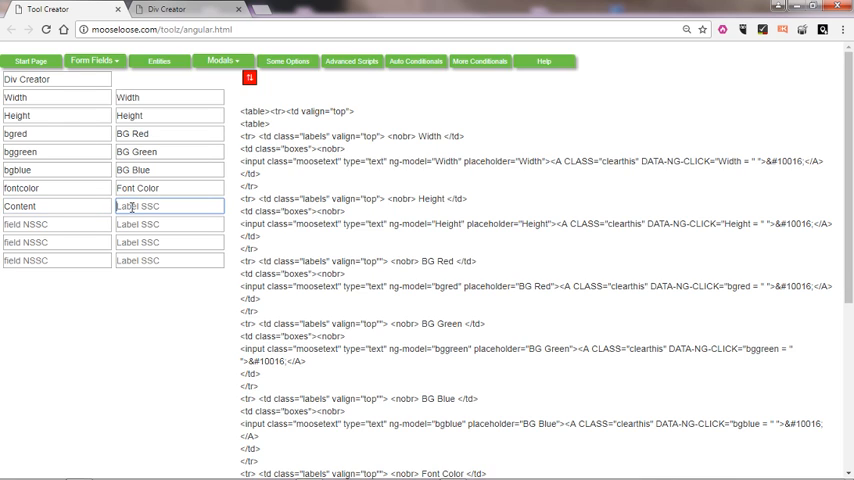
{"action": "type", "text": "Content"}
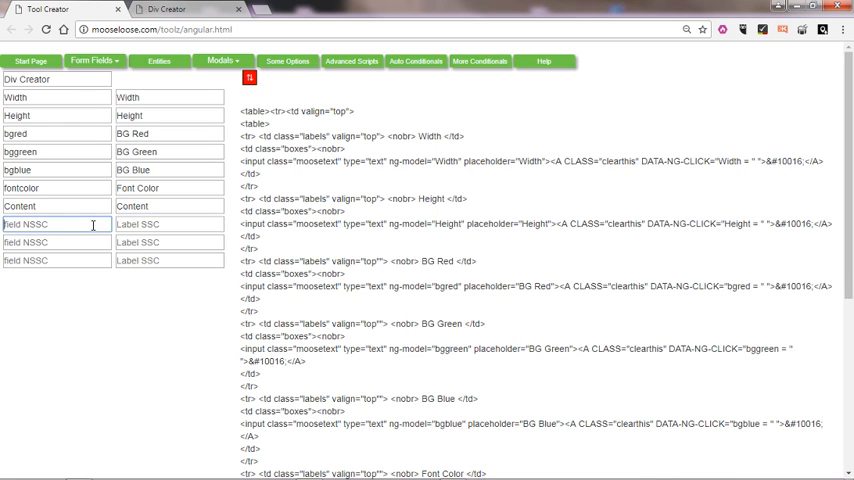
{"action": "type", "text": "Border"}
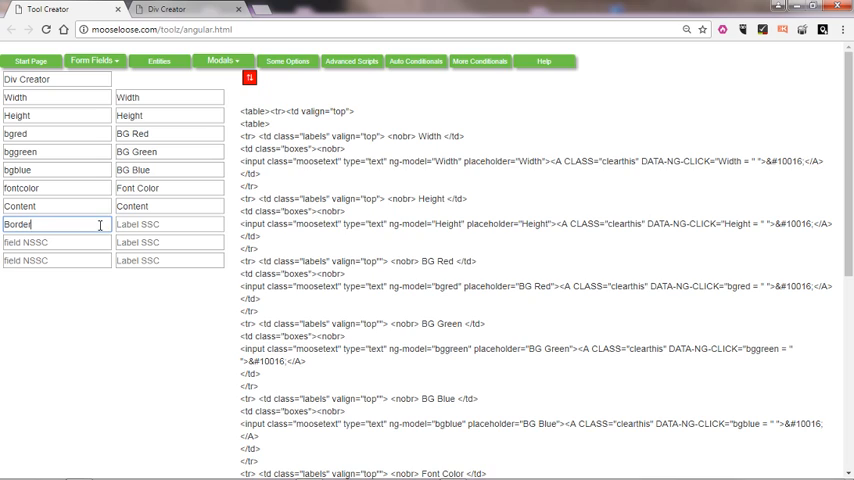
{"action": "type", "text": "Border"}
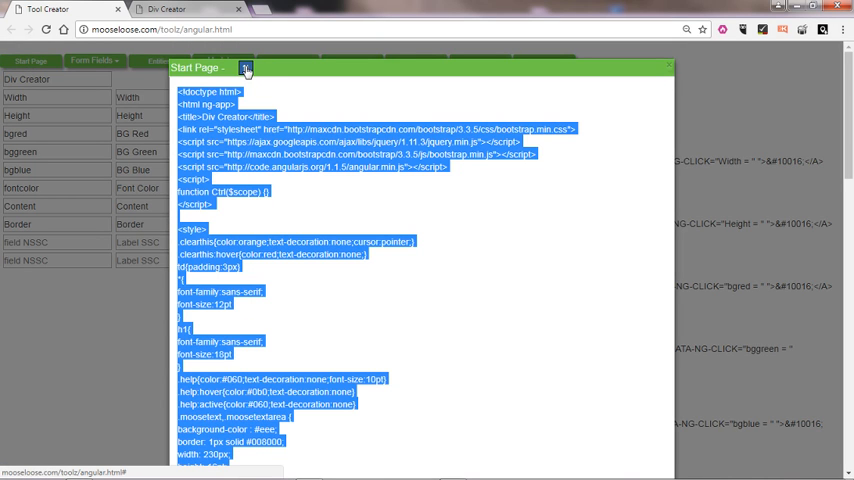
Copy the selected Div Creator Start Page code via the right-click menu.
{"action": "right_click", "coordinate": [290, 175]}
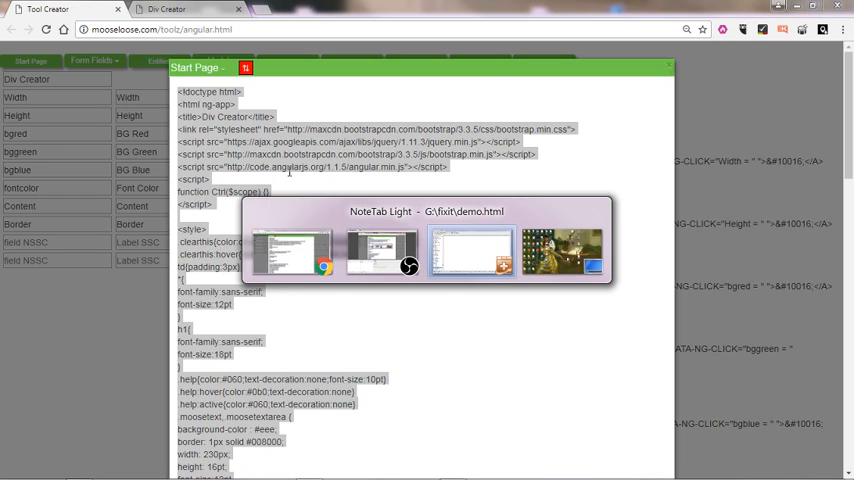
Bring up the demo.html document in NoteTab Light and scroll through its code.
{"action": "left_click", "coordinate": [470, 250]}
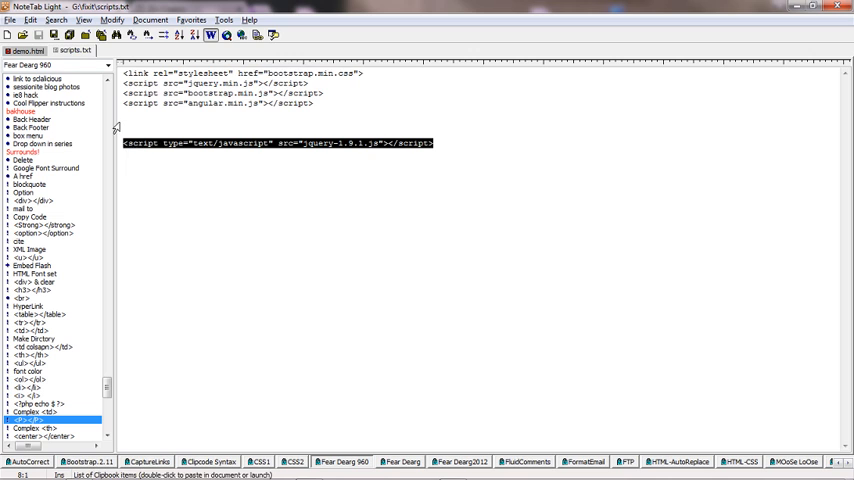
{"action": "left_click", "coordinate": [33, 51]}
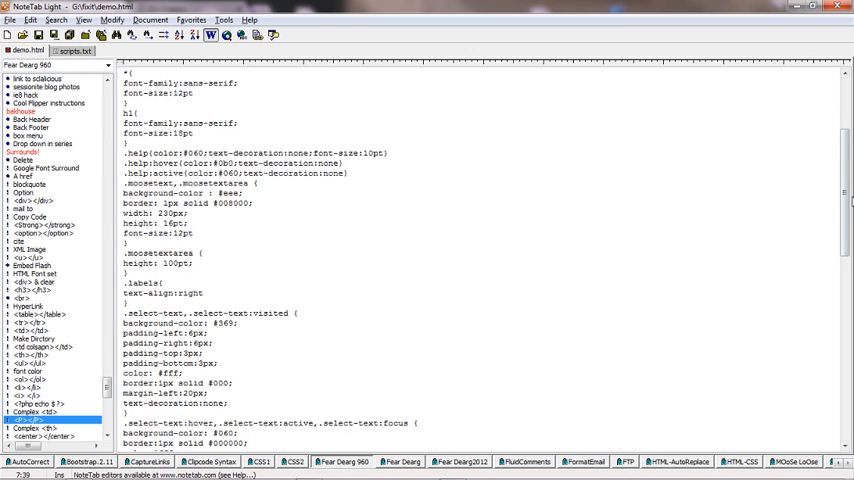
{"action": "scroll", "scroll_direction": "down", "scroll_amount": 3}
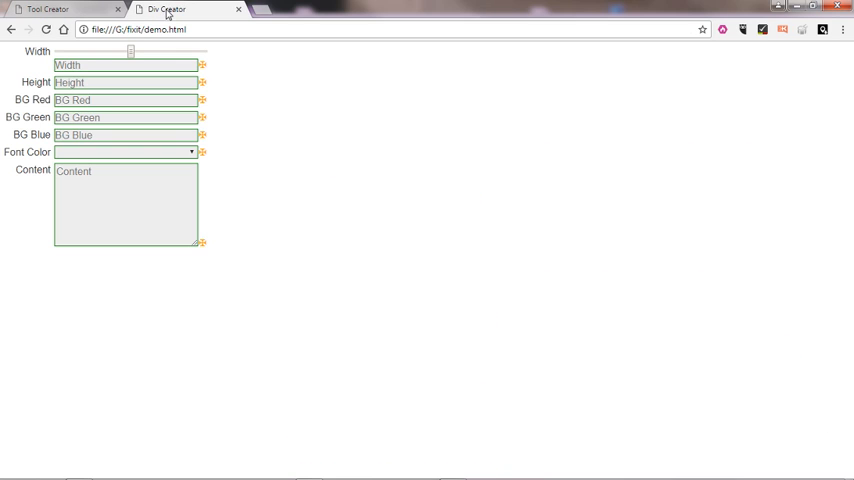
{"action": "mouse_move", "coordinate": [61, 29]}
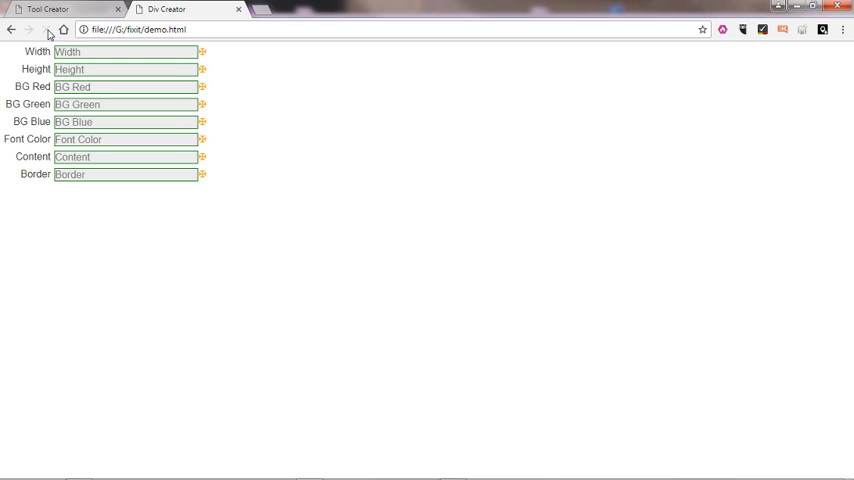
Type test text into the reloaded demo page's Width box to check the echo.
{"action": "type", "text": "CXCX"}
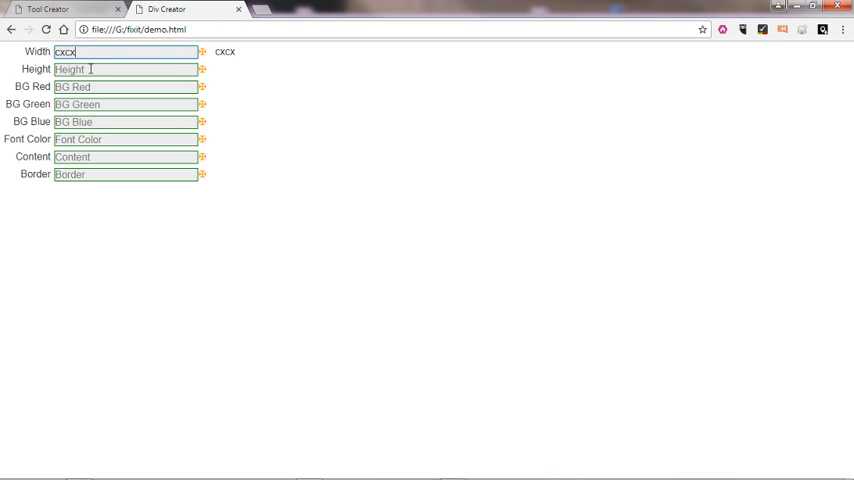
{"action": "type", "text": "xcxz"}
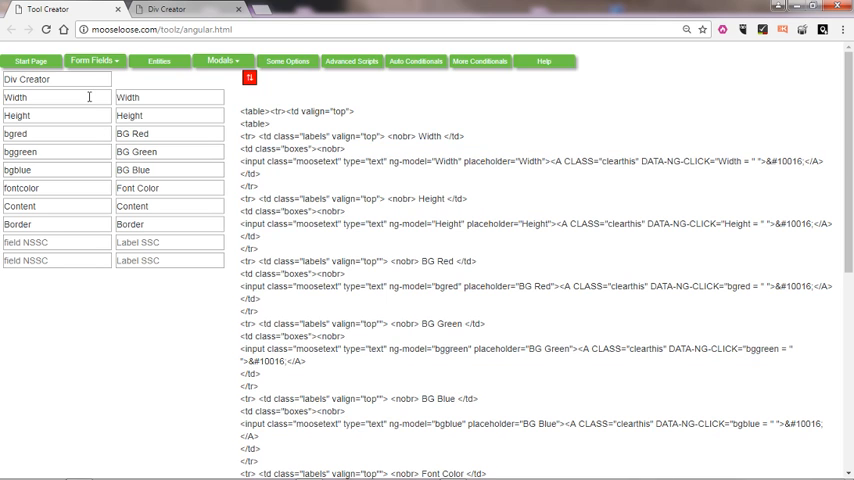
Show the Slider code for all eight fields and copy the Width range input line.
{"action": "left_click", "coordinate": [93, 61]}
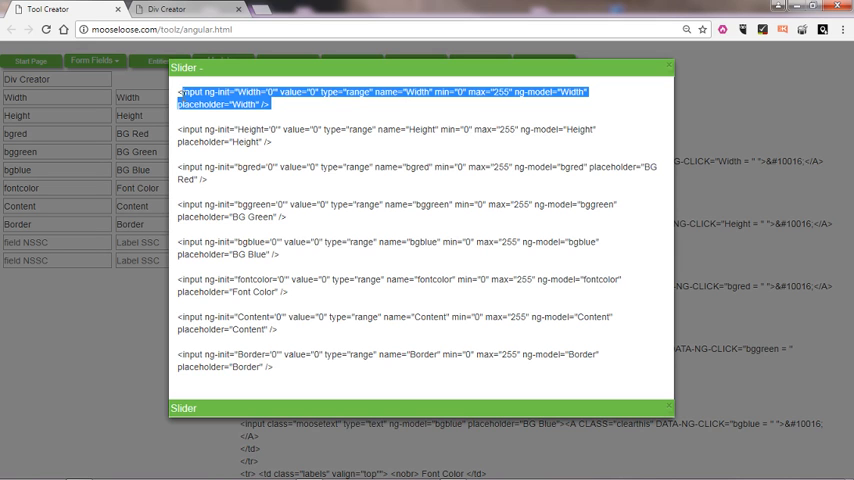
{"action": "right_click", "coordinate": [300, 95]}
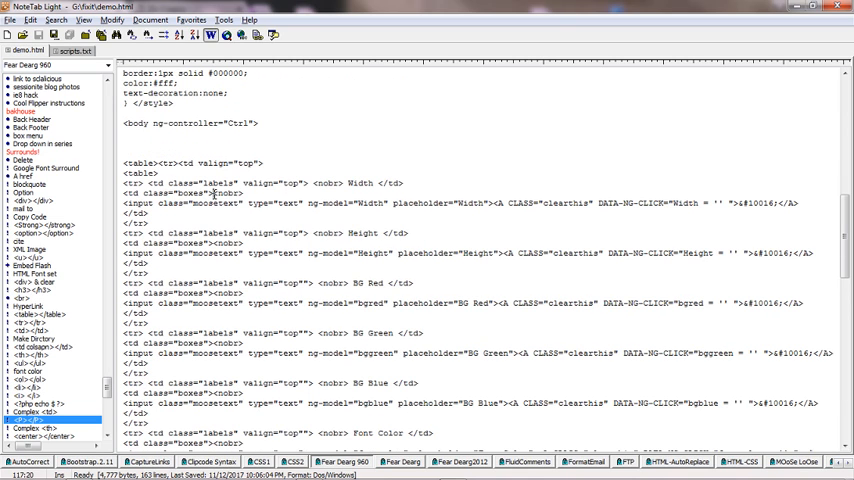
Select the Width text input code in demo.html for replacement.
{"action": "double_click", "coordinate": [228, 193]}
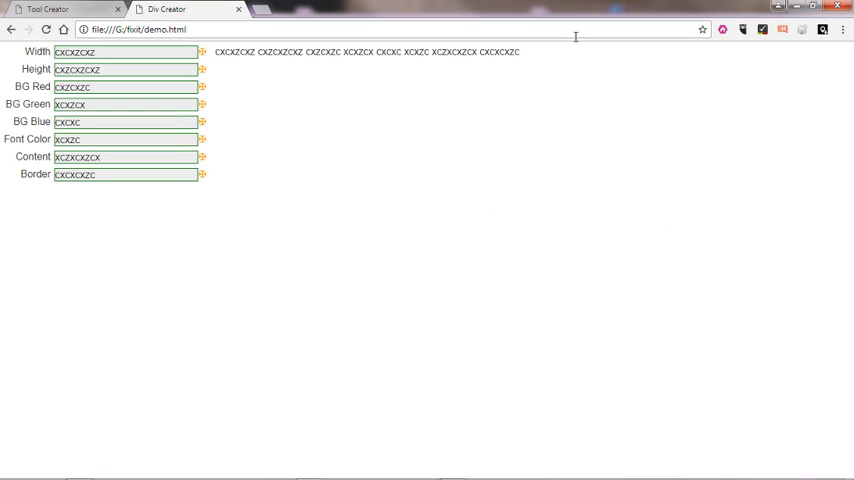
Reload the demo page and drag the Width slider back and forth, ending far left.
{"action": "left_click", "coordinate": [46, 29]}
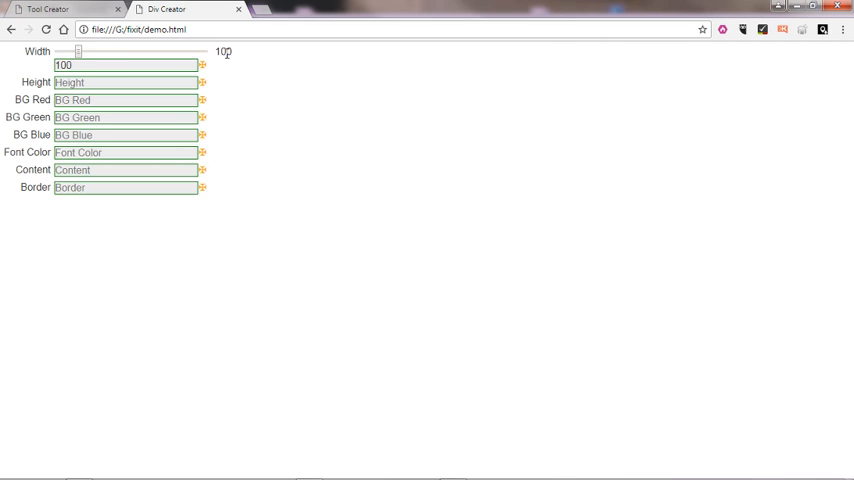
{"action": "left_click_drag", "start_coordinate": [78, 51], "coordinate": [183, 51]}
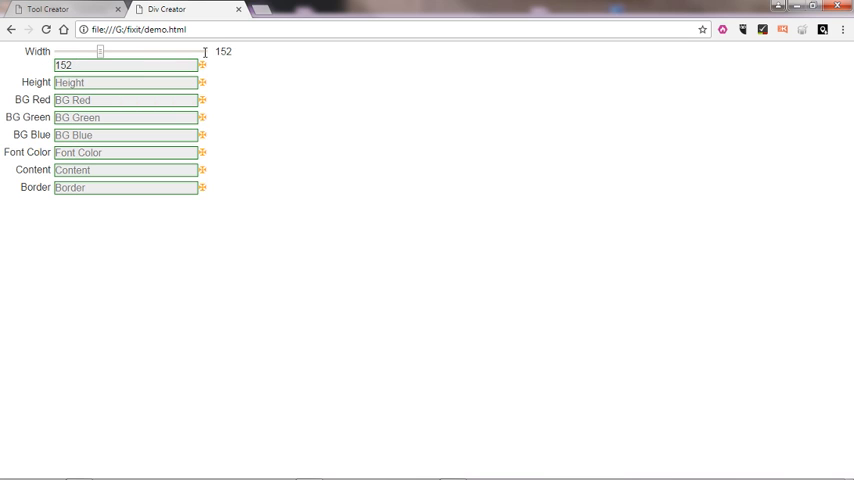
{"action": "left_click_drag", "start_coordinate": [100, 51], "coordinate": [180, 51]}
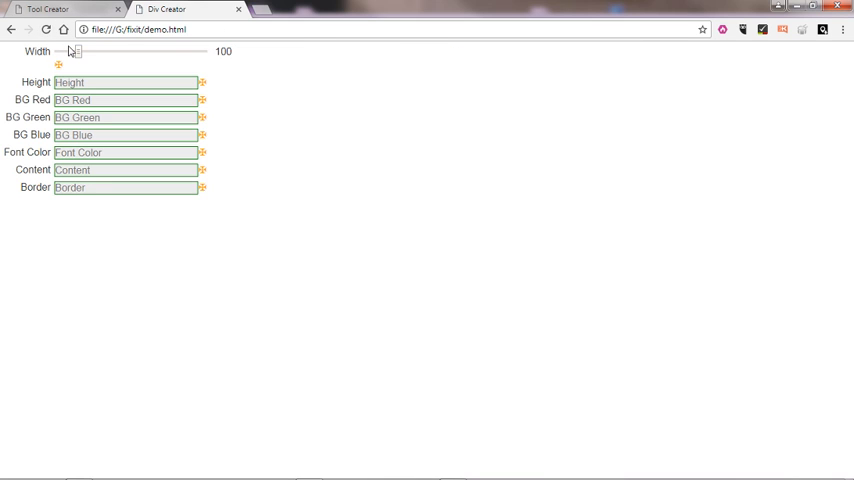
{"action": "left_click_drag", "start_coordinate": [75, 51], "coordinate": [62, 51]}
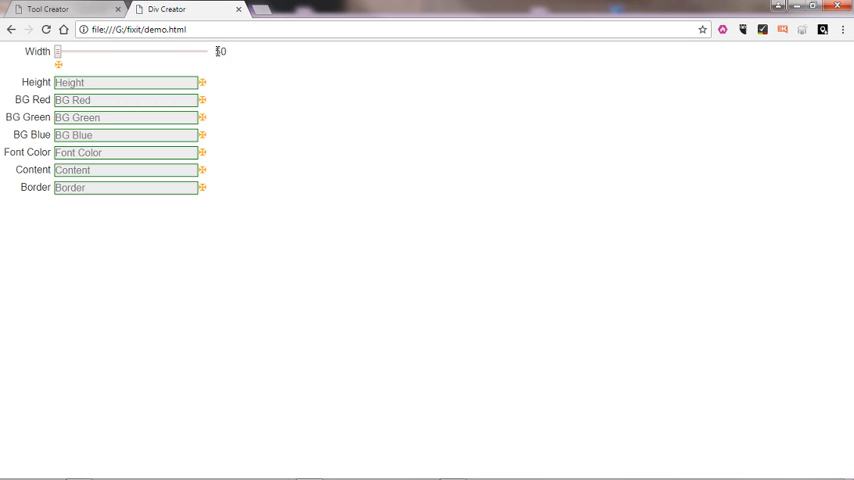
{"action": "left_click_drag", "start_coordinate": [58, 51], "coordinate": [144, 51]}
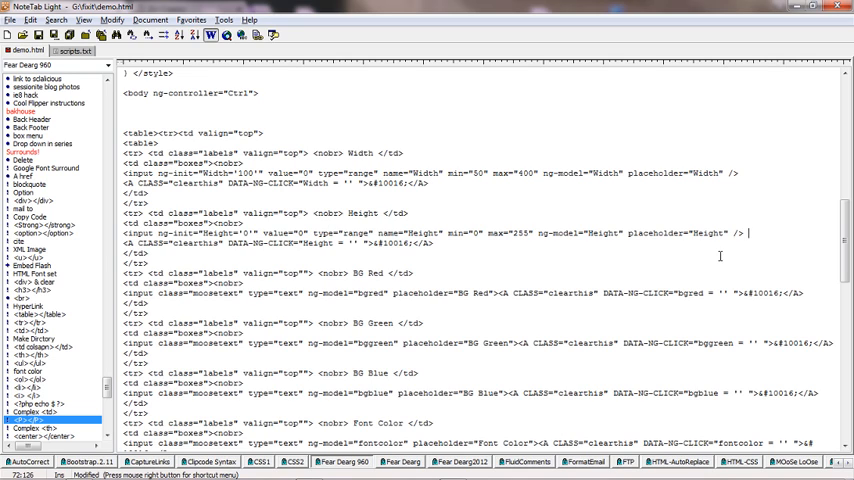
{"action": "mouse_move", "coordinate": [465, 128]}
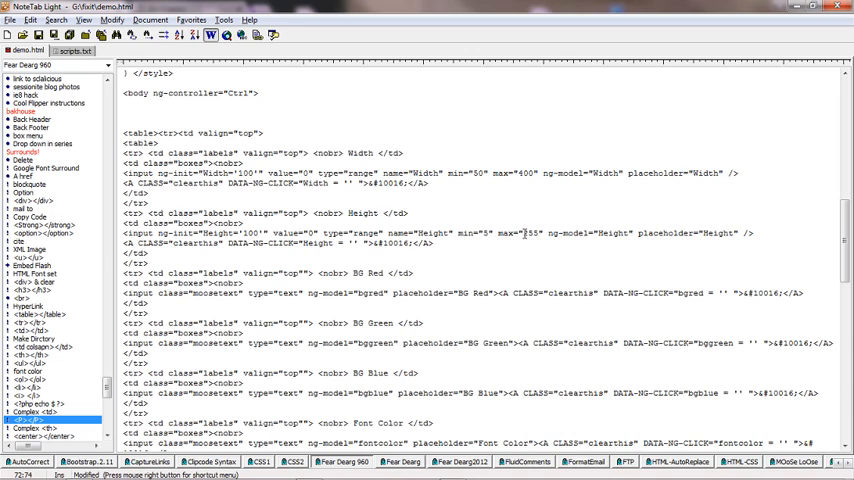
Select the Height slider's maximum value of 255 in demo.html.
{"action": "double_click", "coordinate": [528, 233]}
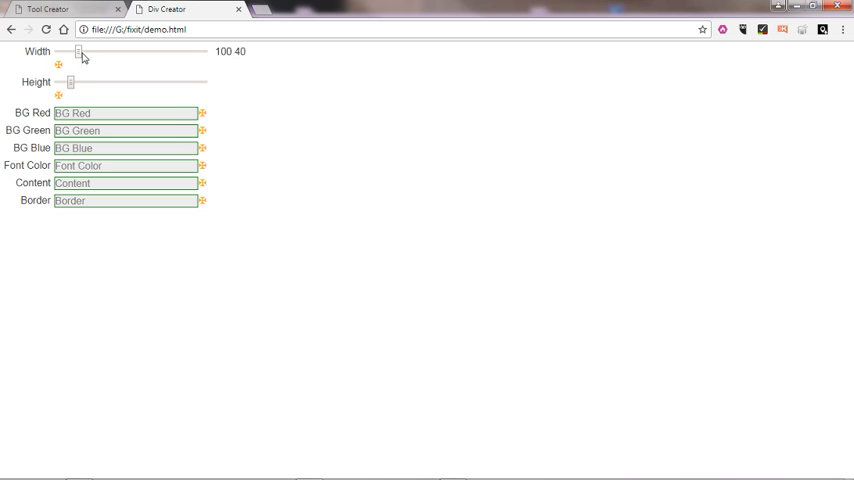
Try the demo page's Width and Height sliders, setting them to 245 and 229.
{"action": "left_click_drag", "start_coordinate": [79, 51], "coordinate": [141, 51]}
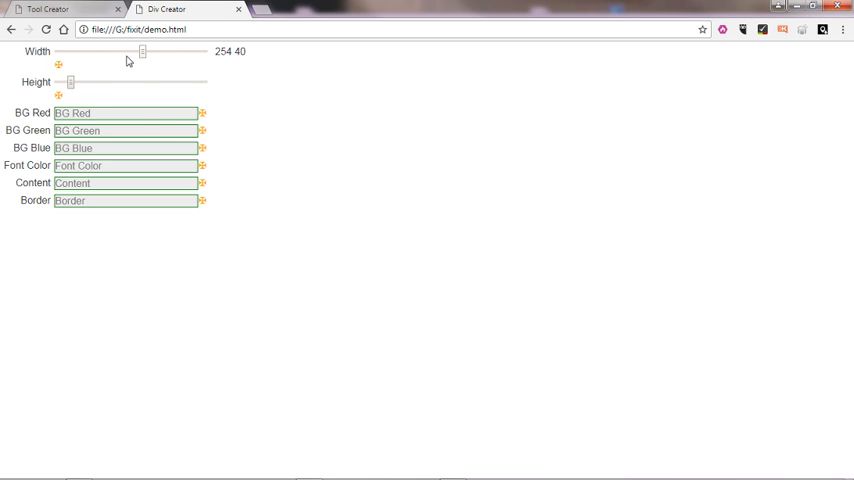
{"action": "left_click_drag", "start_coordinate": [70, 82], "coordinate": [141, 82]}
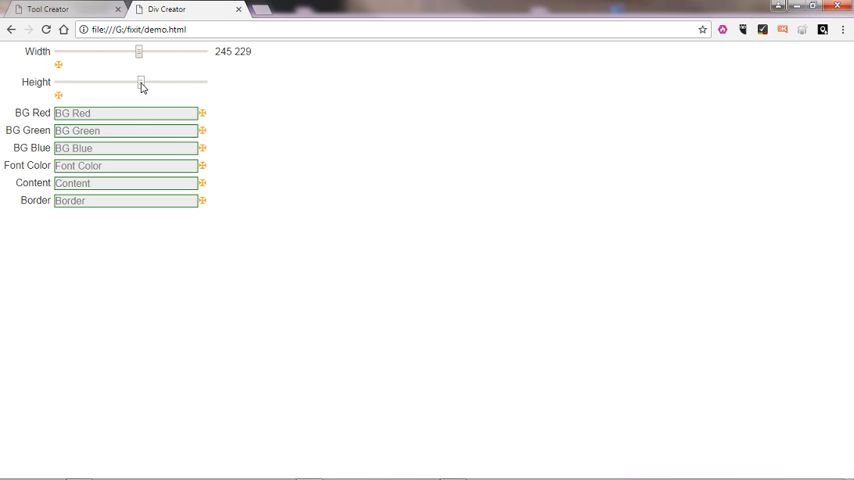
{"action": "left_click", "coordinate": [50, 9]}
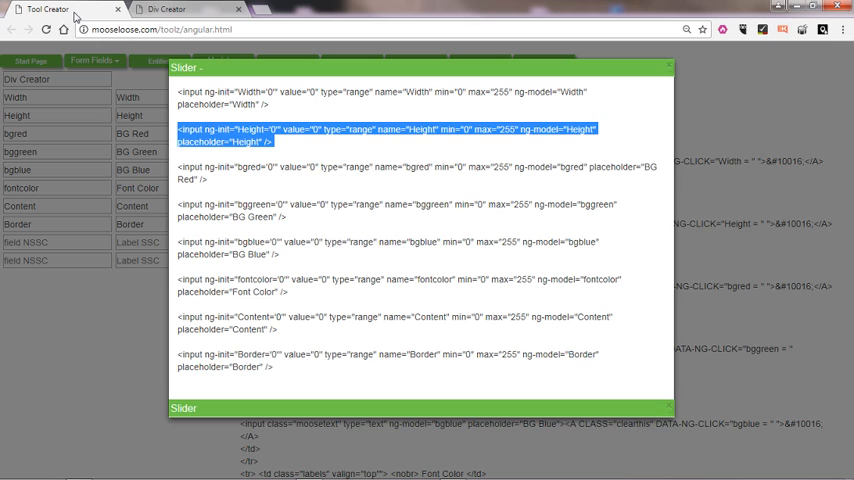
Select and copy the bgred range-slider input line from the slider code.
{"action": "left_click", "coordinate": [345, 181]}
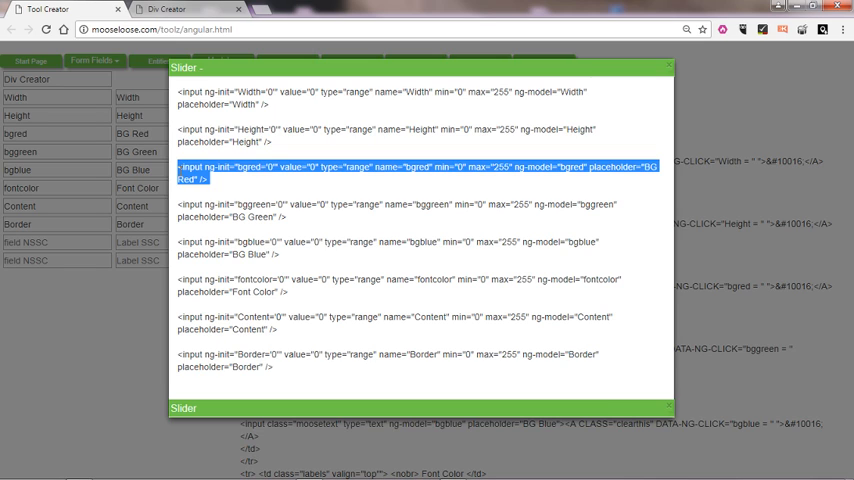
{"action": "right_click", "coordinate": [240, 172]}
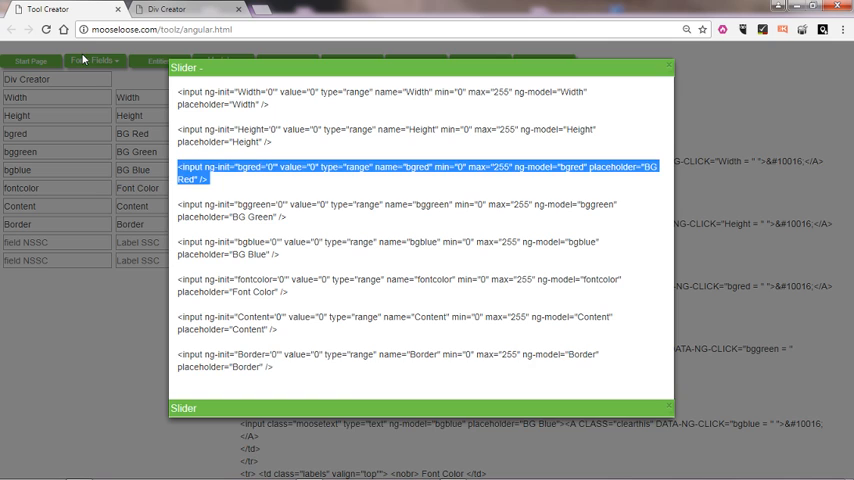
{"action": "mouse_move", "coordinate": [284, 221]}
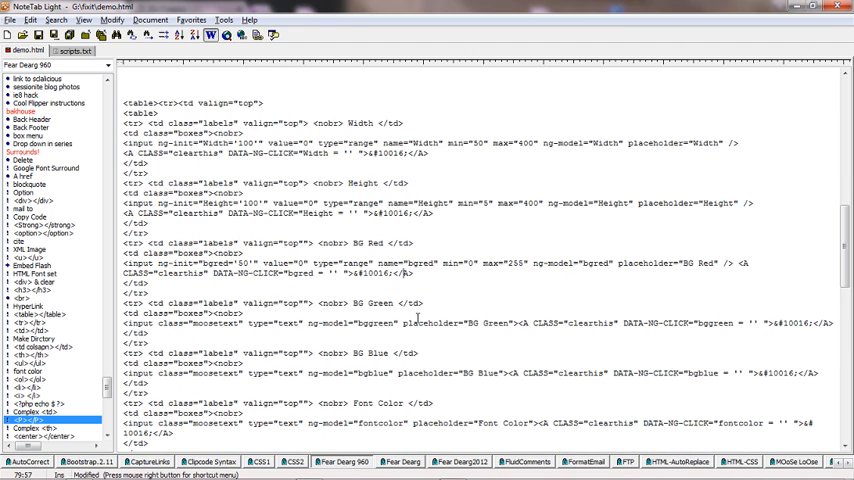
Replace the bggreen and bgblue text fields with 0–255 range inputs.
{"action": "double_click", "coordinate": [470, 322]}
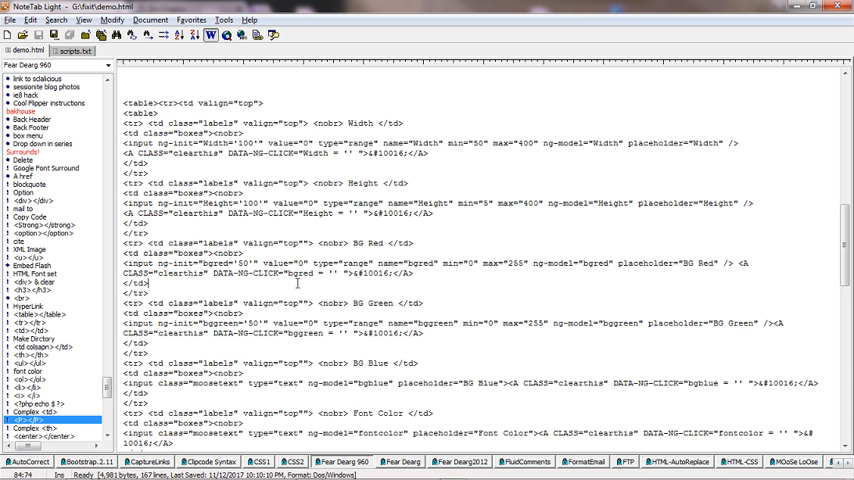
{"action": "scroll", "scroll_direction": "down", "scroll_amount": 3}
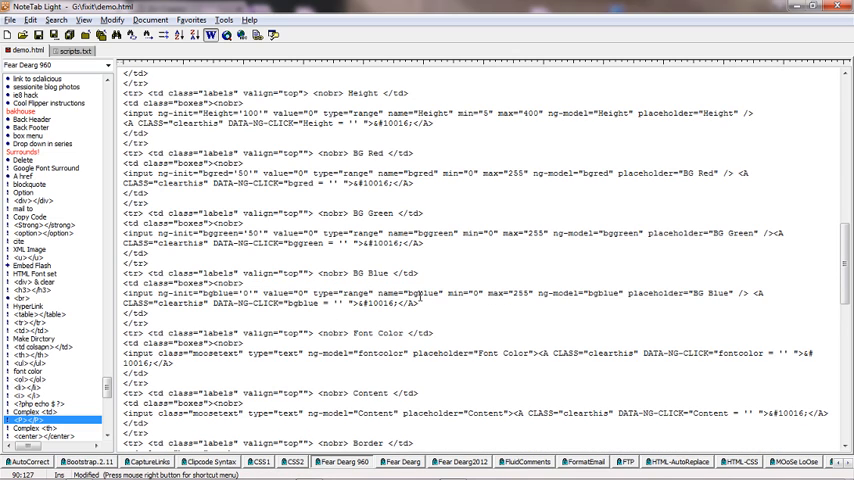
{"action": "mouse_move", "coordinate": [245, 295]}
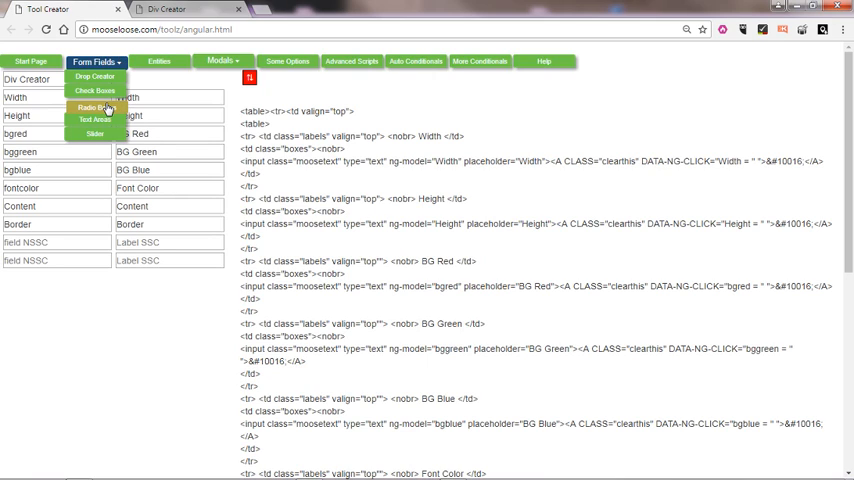
Generate Radio Boxes code for variable fontcolor with White and Black options, and select it.
{"action": "left_click", "coordinate": [89, 108]}
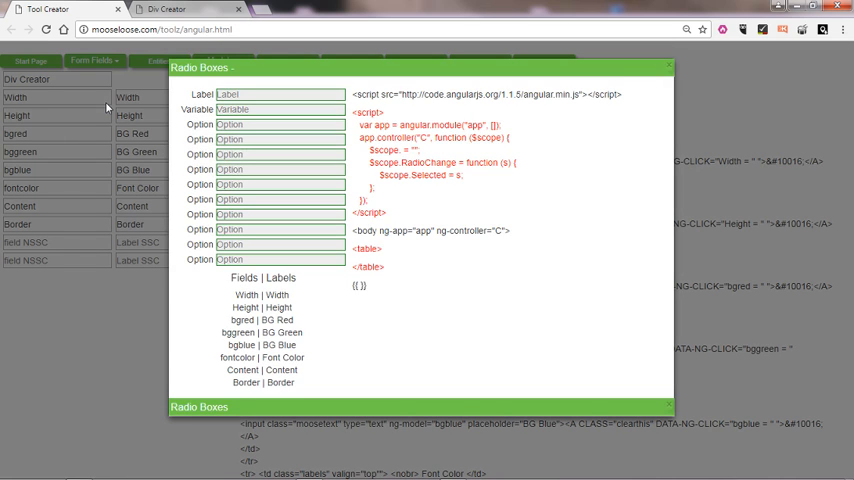
{"action": "left_click", "coordinate": [280, 94]}
{"action": "type", "text": "funt"}
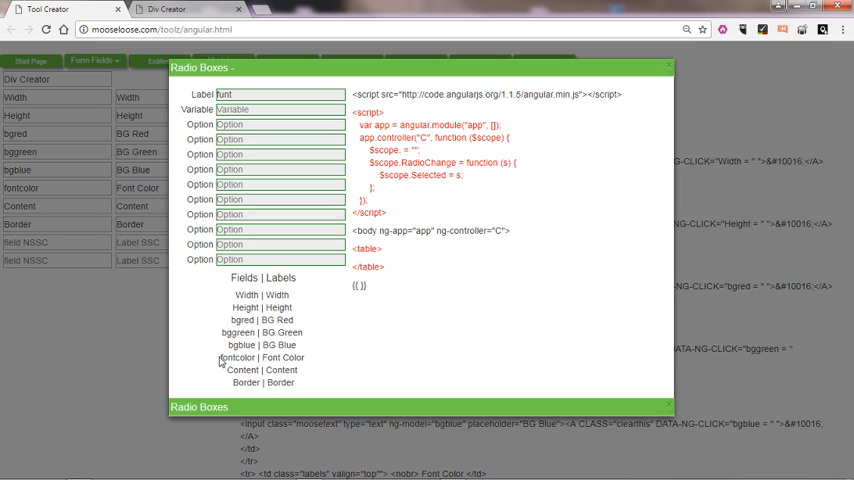
{"action": "double_click", "coordinate": [237, 357]}
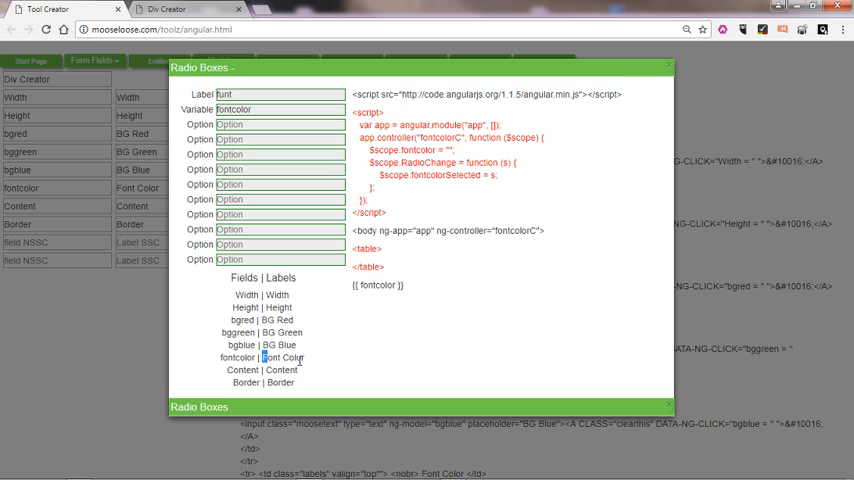
{"action": "double_click", "coordinate": [284, 357]}
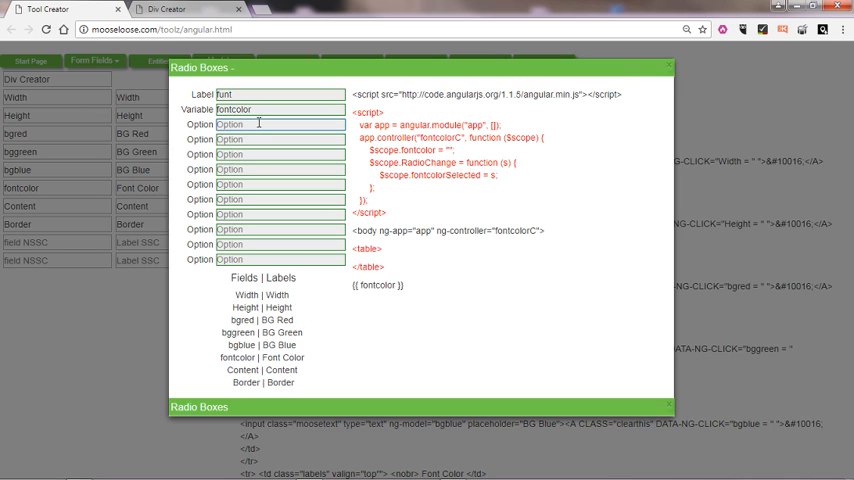
{"action": "type", "text": "White"}
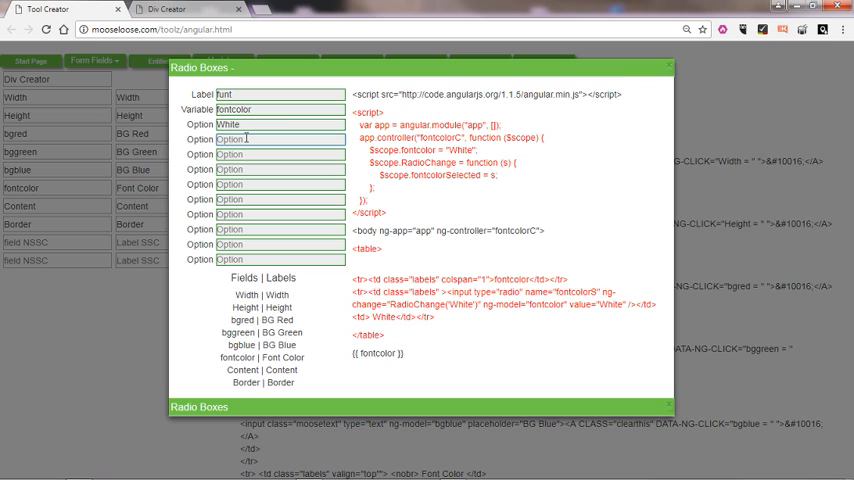
{"action": "type", "text": "Black"}
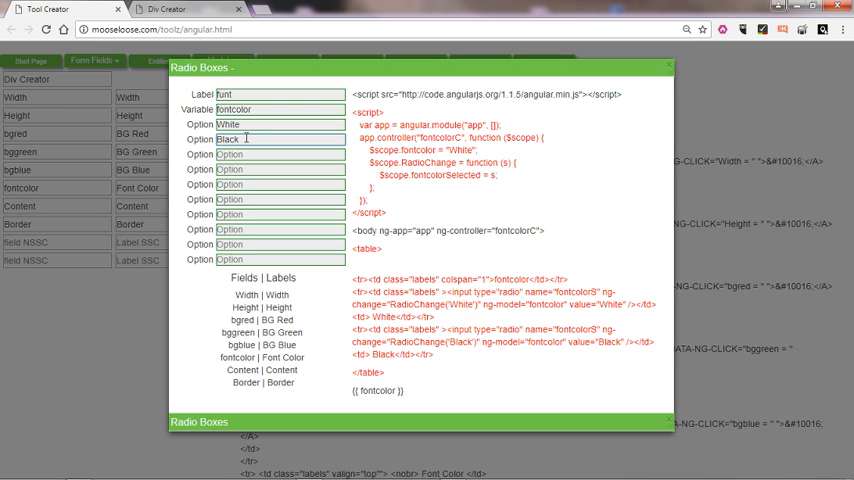
{"action": "left_click", "coordinate": [240, 139]}
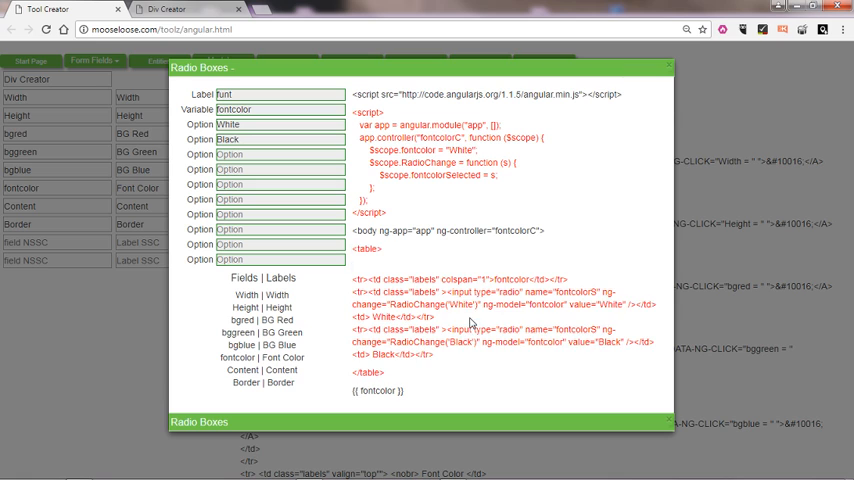
{"action": "mouse_move", "coordinate": [446, 359]}
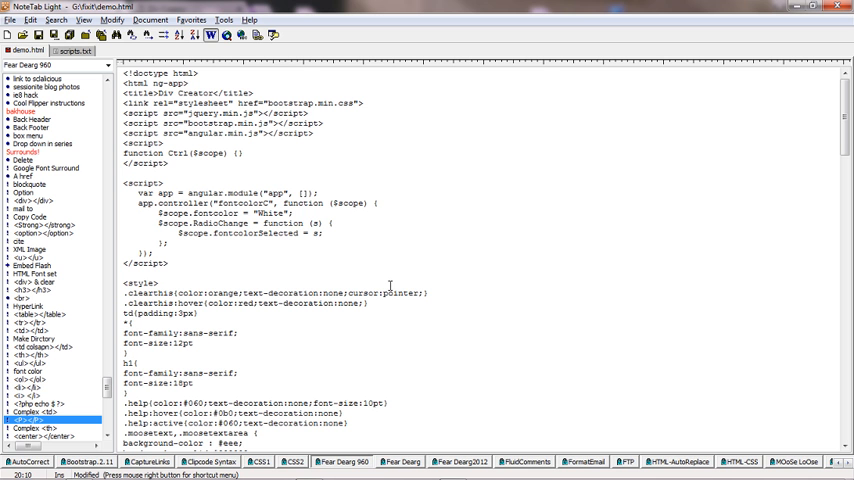
Replace the Font Color text input and extra label line with the White/Black radio table.
{"action": "scroll", "scroll_direction": "down", "scroll_amount": 3}
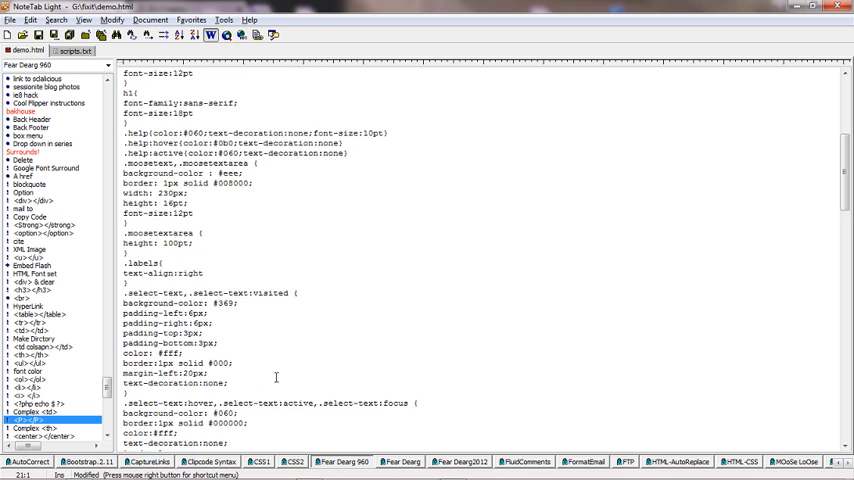
{"action": "scroll", "scroll_direction": "down", "scroll_amount": 3}
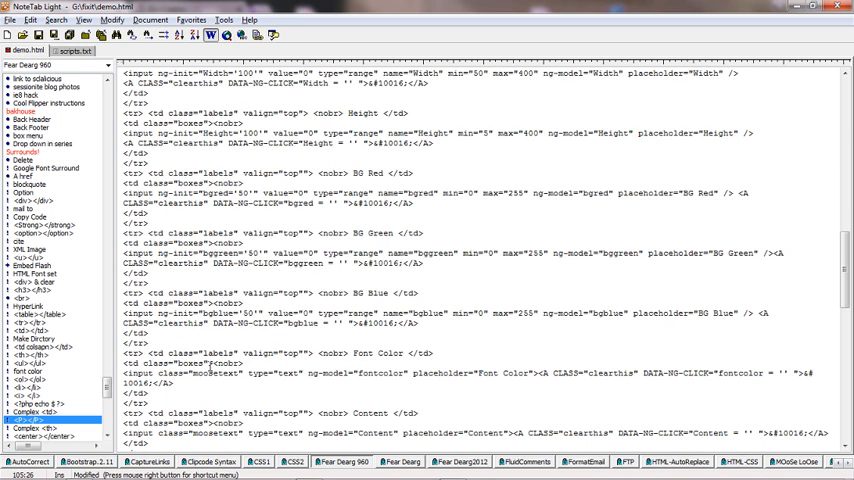
{"action": "double_click", "coordinate": [224, 363]}
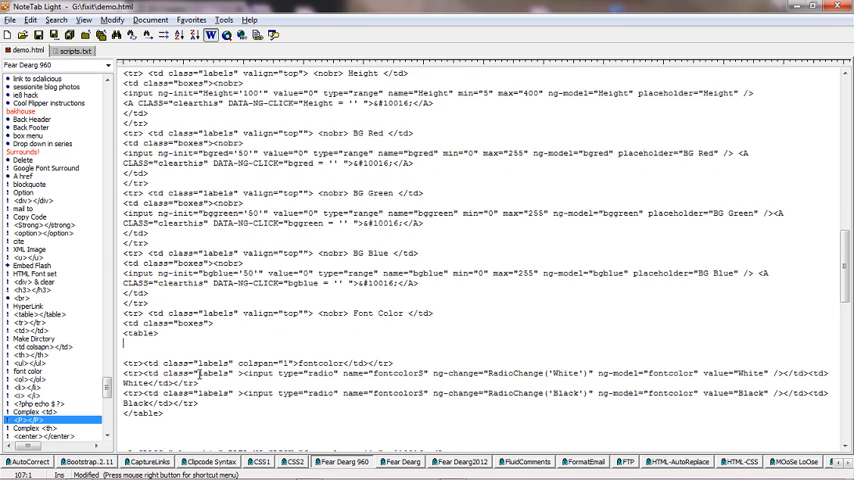
{"action": "mouse_move", "coordinate": [397, 362]}
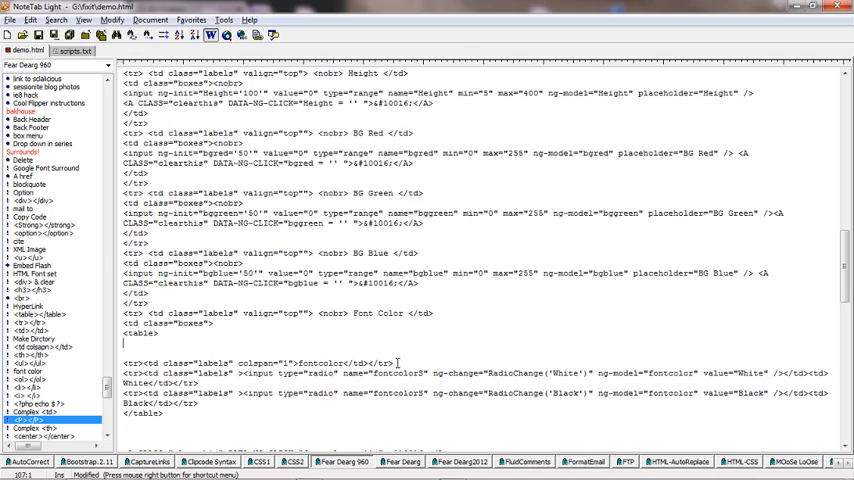
{"action": "triple_click", "coordinate": [258, 362]}
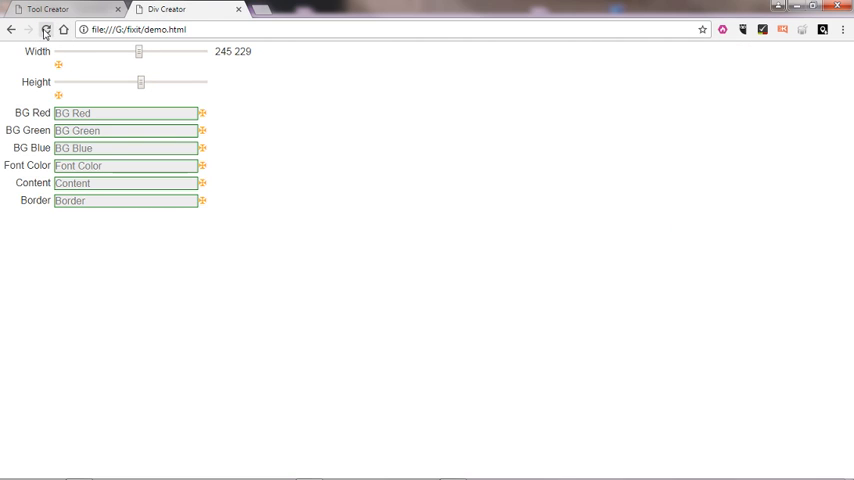
Reload the demo, raise the red and green background, and pick White then Black.
{"action": "left_click", "coordinate": [46, 29]}
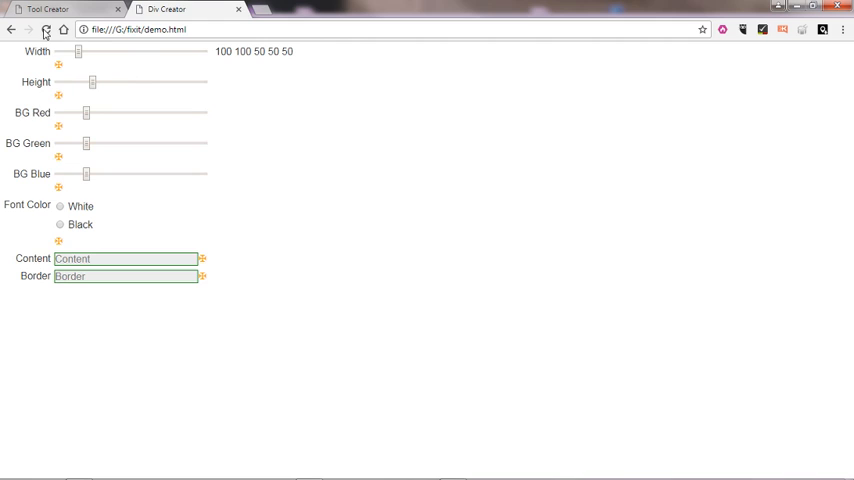
{"action": "left_click_drag", "start_coordinate": [85, 112], "coordinate": [110, 112]}
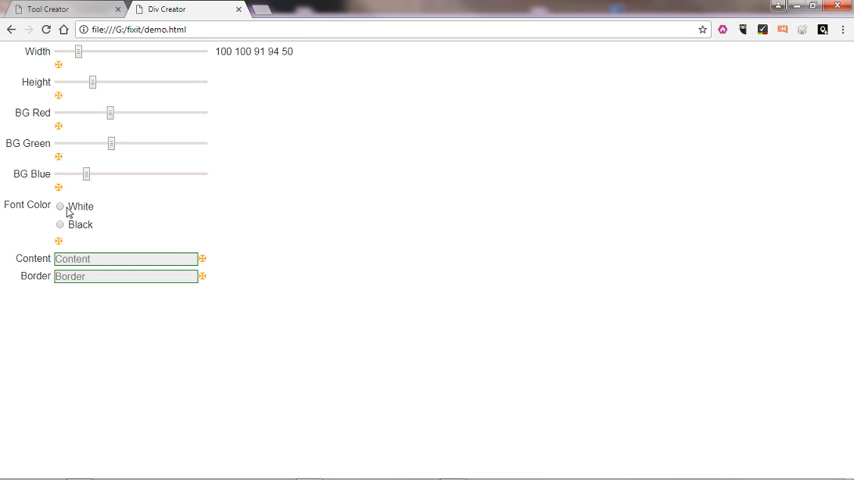
{"action": "left_click", "coordinate": [60, 224]}
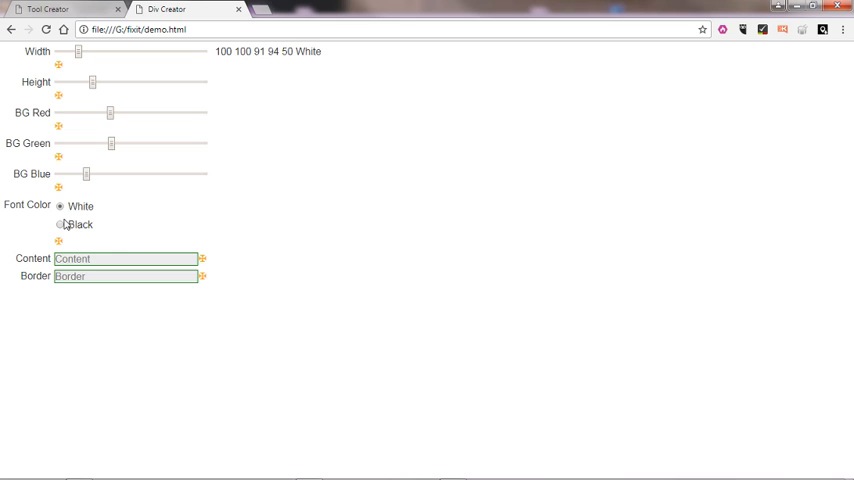
{"action": "left_click", "coordinate": [60, 224]}
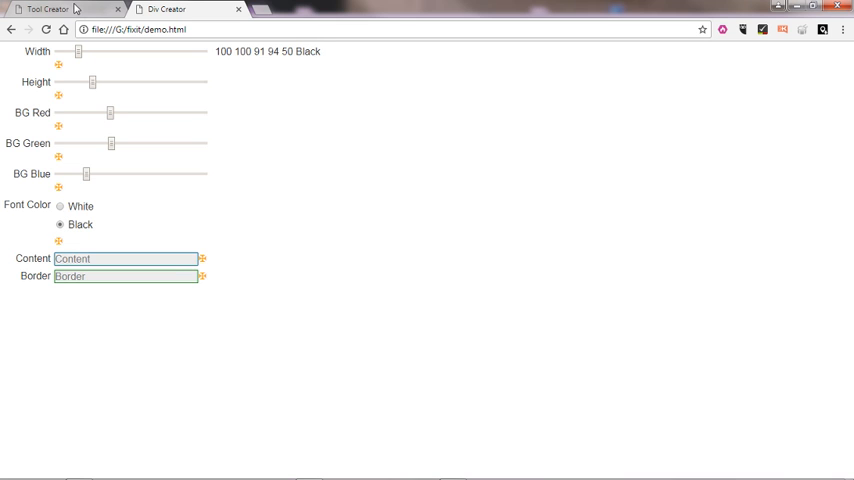
{"action": "left_click", "coordinate": [45, 12]}
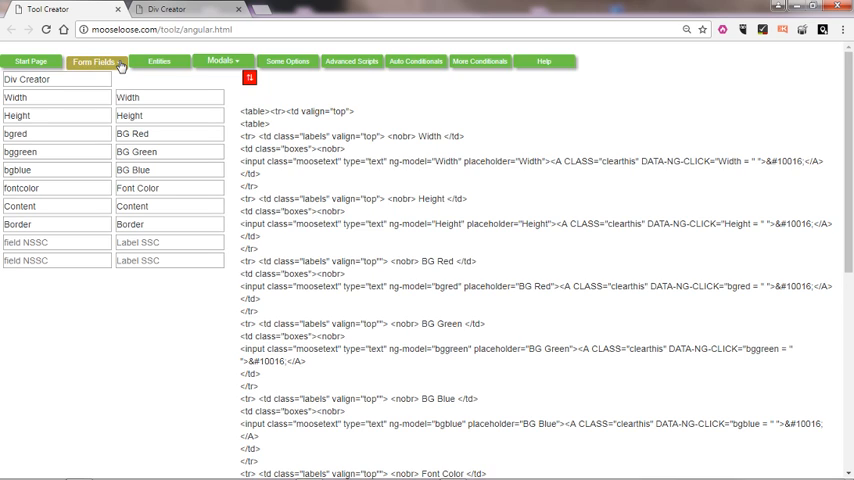
Open the Form Fields menu and scroll through the generated table form code.
{"action": "left_click", "coordinate": [96, 61]}
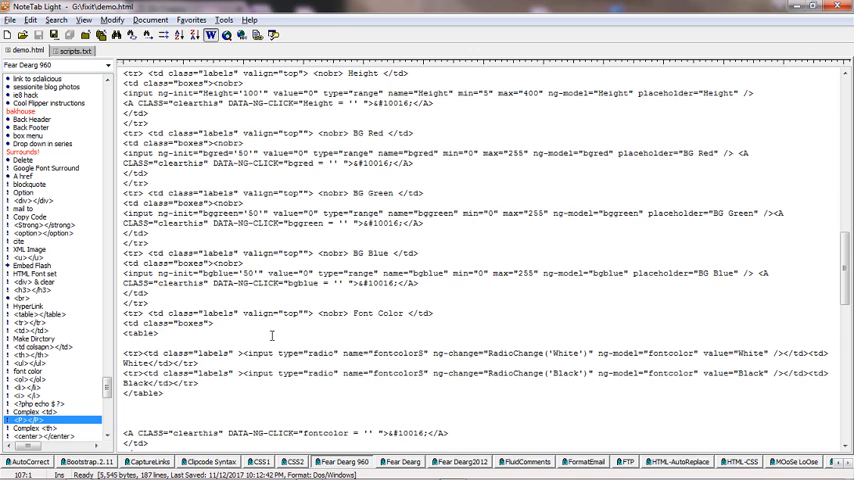
{"action": "scroll", "scroll_direction": "down", "scroll_amount": 3}
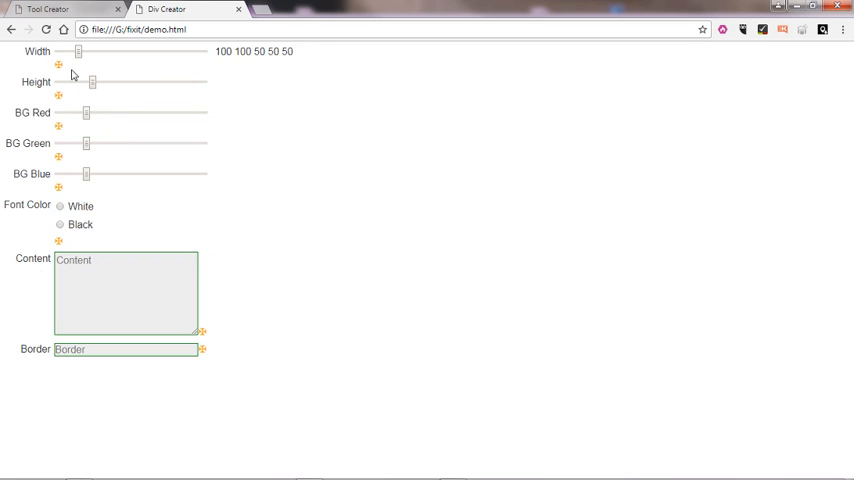
Type sample Content, choose Black, and set blue 118, width 138, height 95.
{"action": "type", "text": "XCXZCXZCXZCXCXC"}
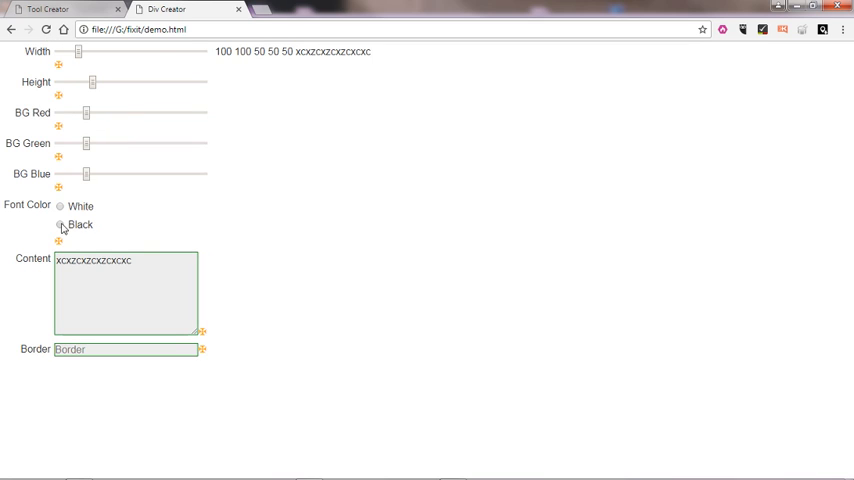
{"action": "left_click", "coordinate": [60, 206]}
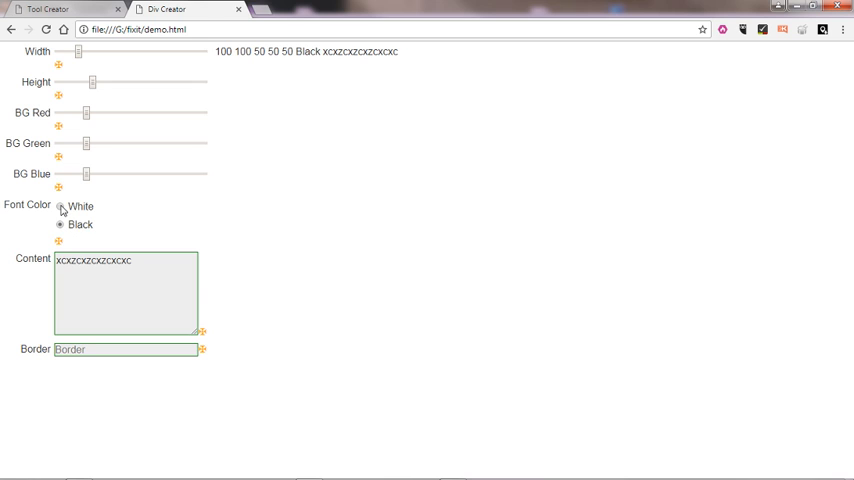
{"action": "left_click_drag", "start_coordinate": [85, 173], "coordinate": [128, 173]}
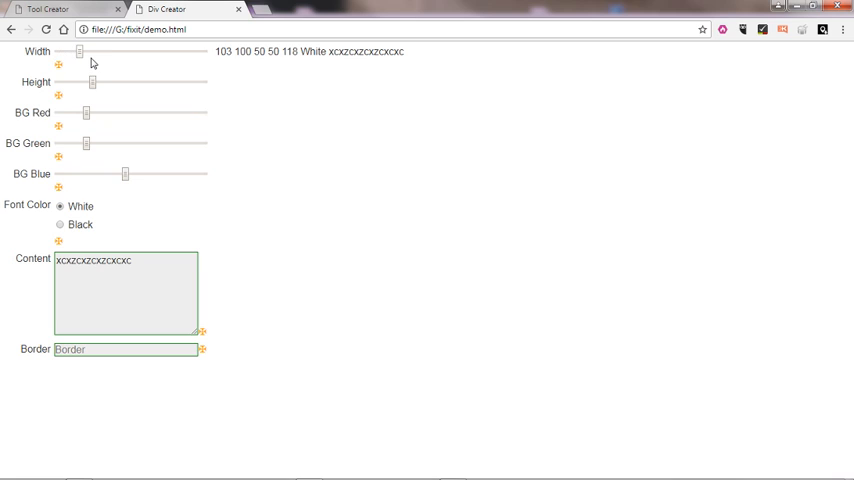
{"action": "left_click_drag", "start_coordinate": [80, 51], "coordinate": [94, 51]}
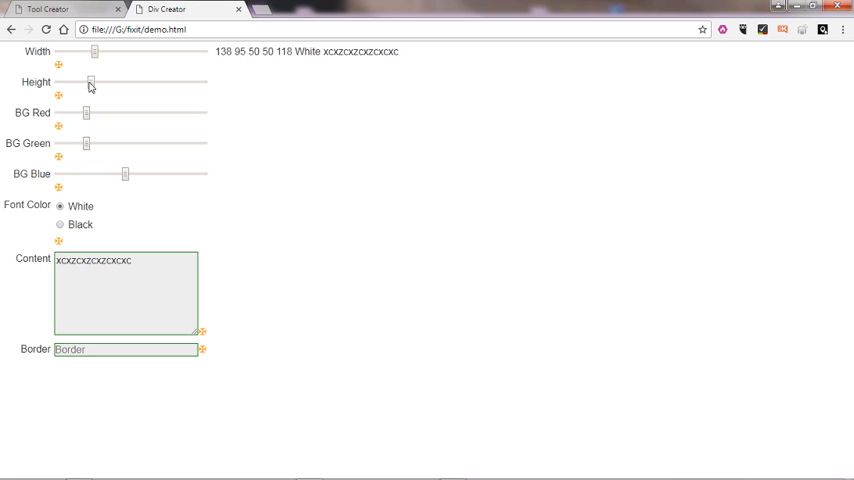
{"action": "left_click_drag", "start_coordinate": [90, 82], "coordinate": [98, 82]}
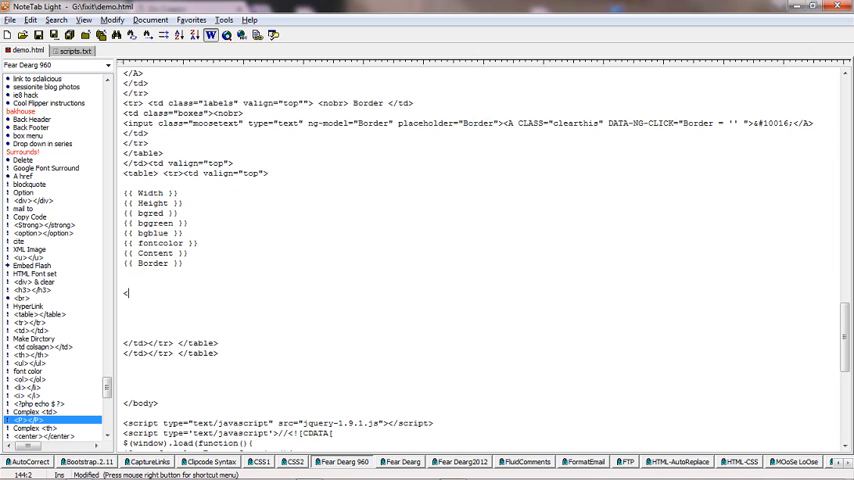
Insert an empty <div style> element into demo.html.
{"action": "type", "text": "c"}
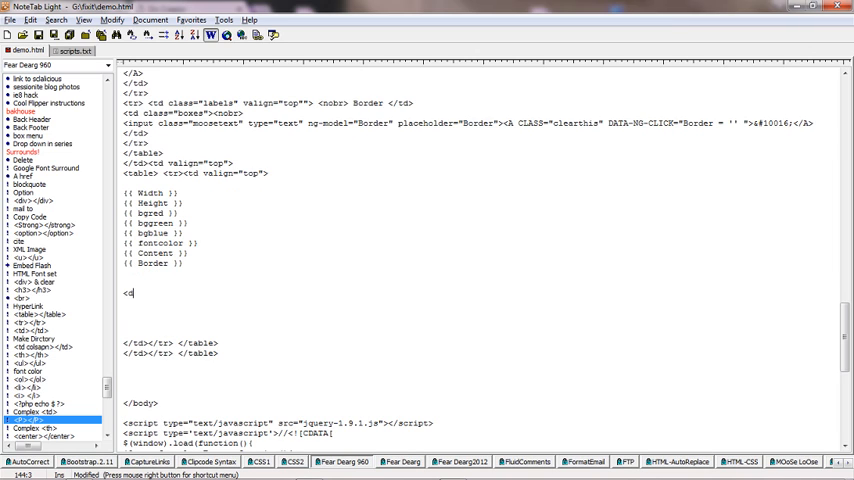
{"action": "type", "text": "iv style=\""}
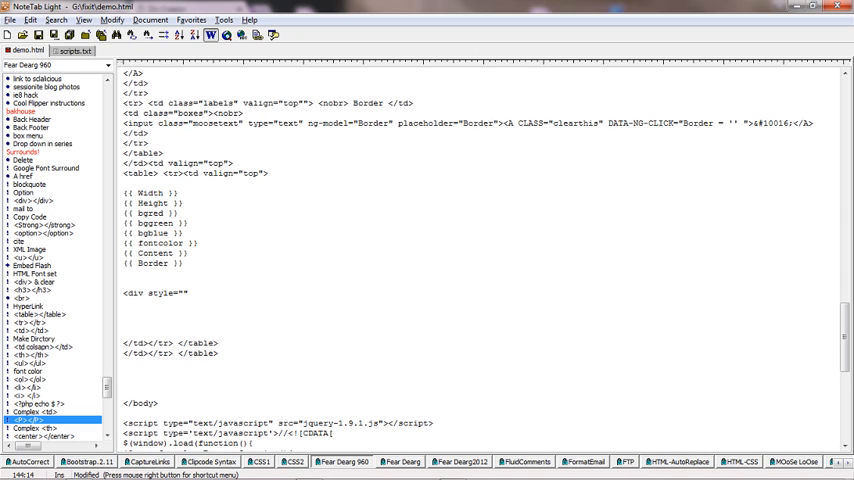
{"action": "type", "text": ">"}
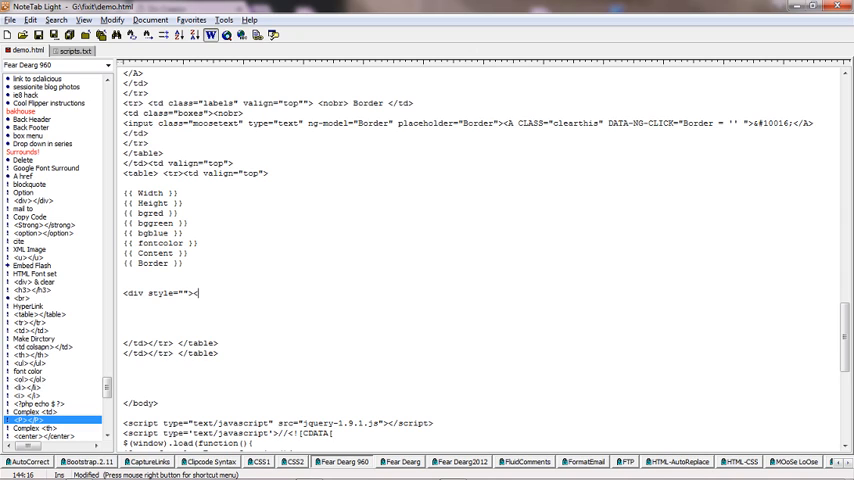
{"action": "type", "text": "</div>"}
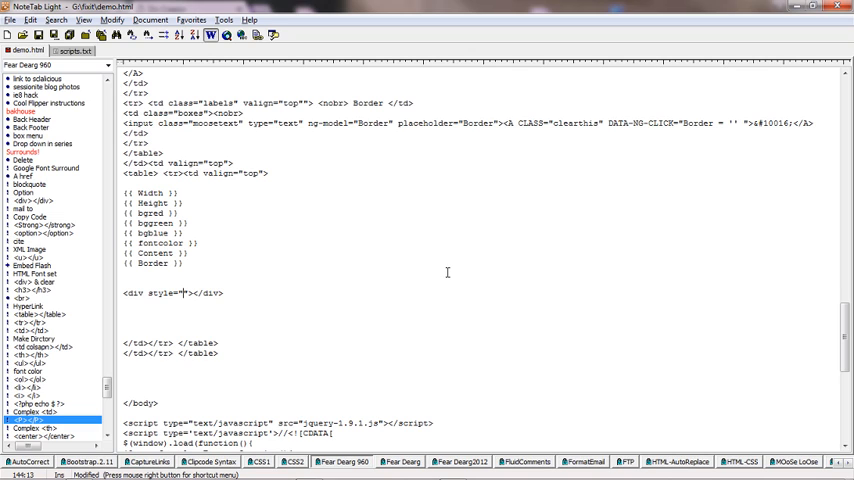
Style the div with width {{ Width }}px and height {{ Height }}px.
{"action": "type", "text": "width"}
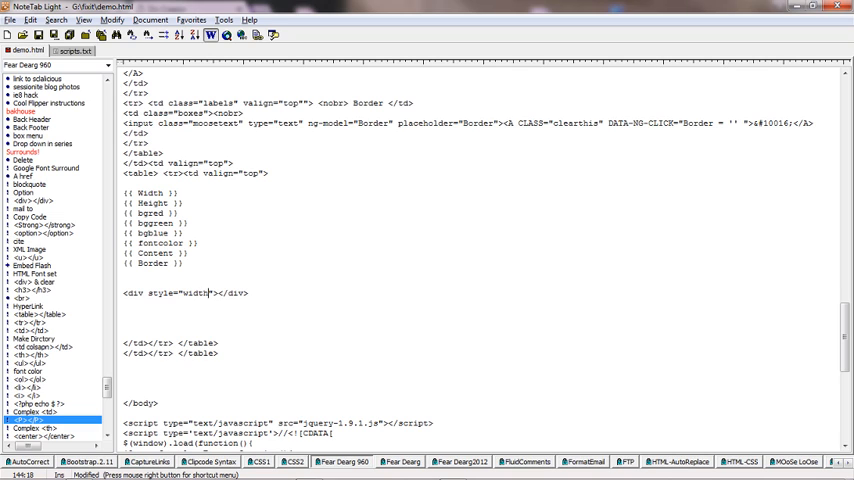
{"action": "type", "text": ":"}
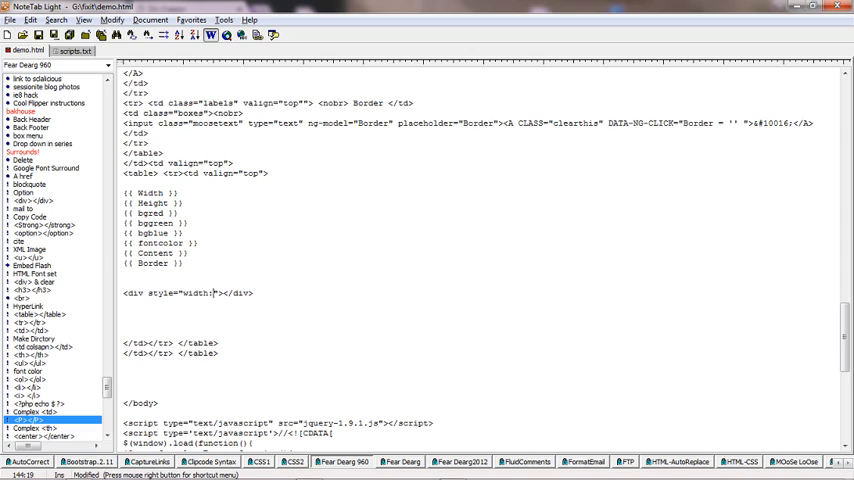
{"action": "double_click", "coordinate": [140, 193]}
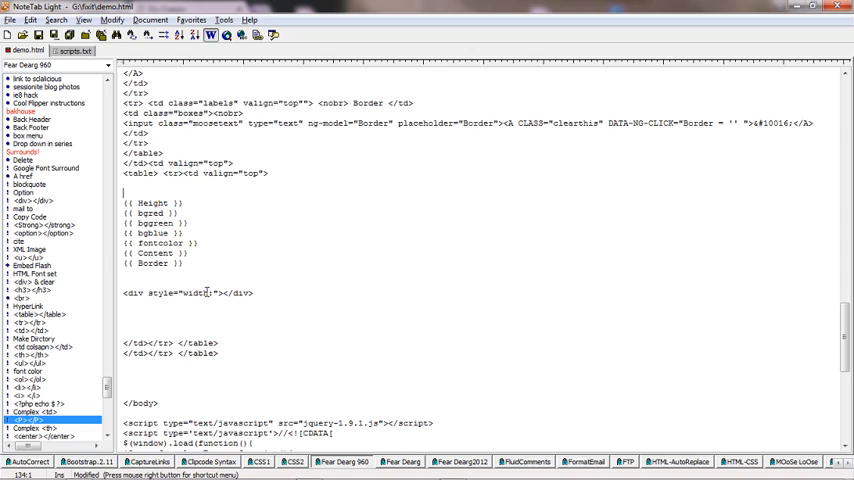
{"action": "type", "text": "{{ Width }}"}
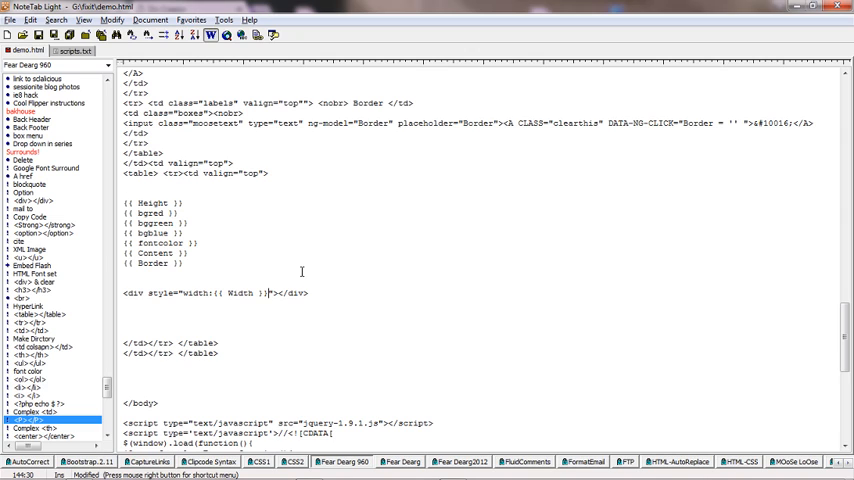
{"action": "type", "text": "px;"}
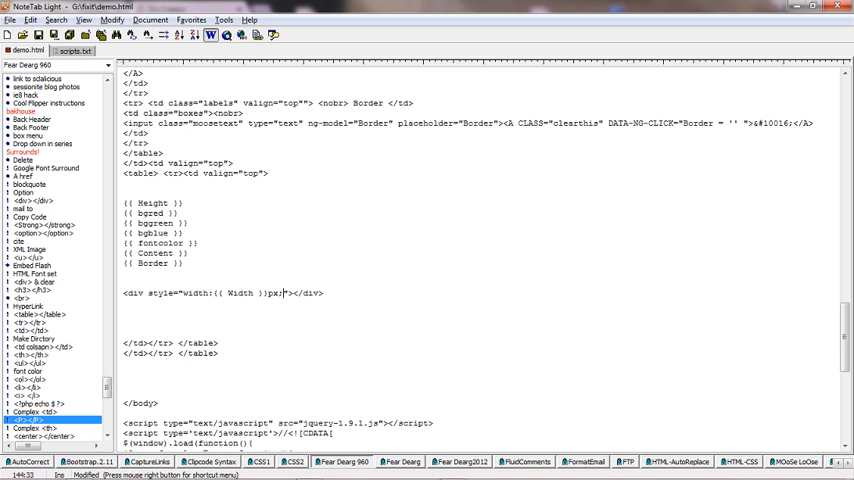
{"action": "type", "text": "height:"}
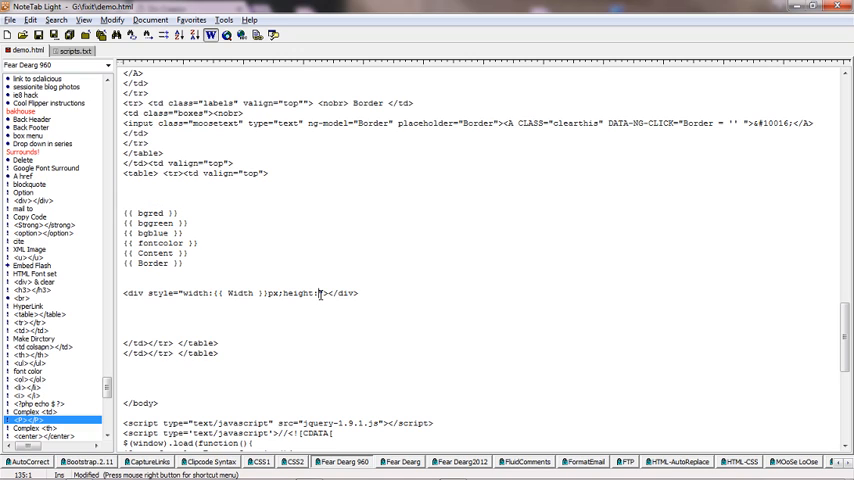
{"action": "type", "text": "{{ Height }}"}
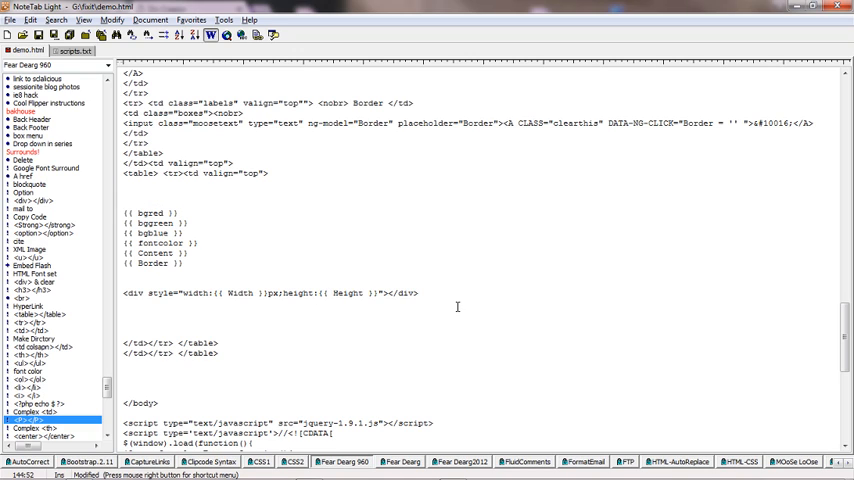
{"action": "type", "text": "px;background-color:rg"}
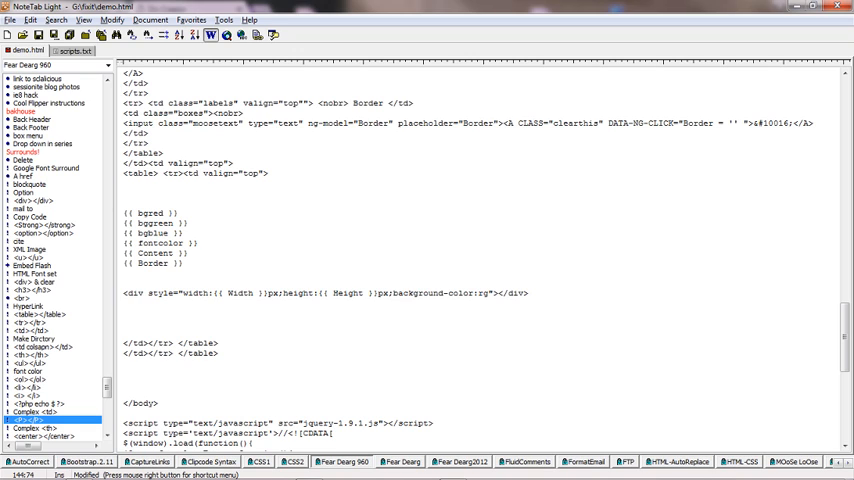
Add an rgb() background starting with {{ bgred }}.
{"action": "type", "text": "b"}
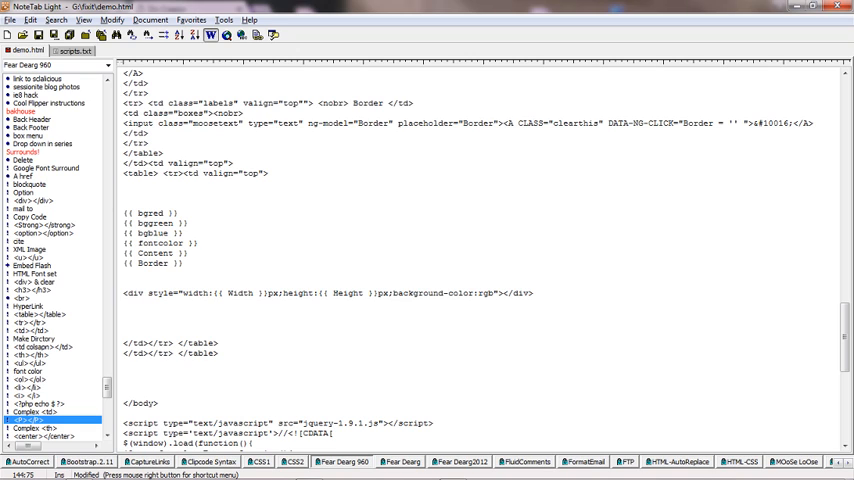
{"action": "type", "text": "()"}
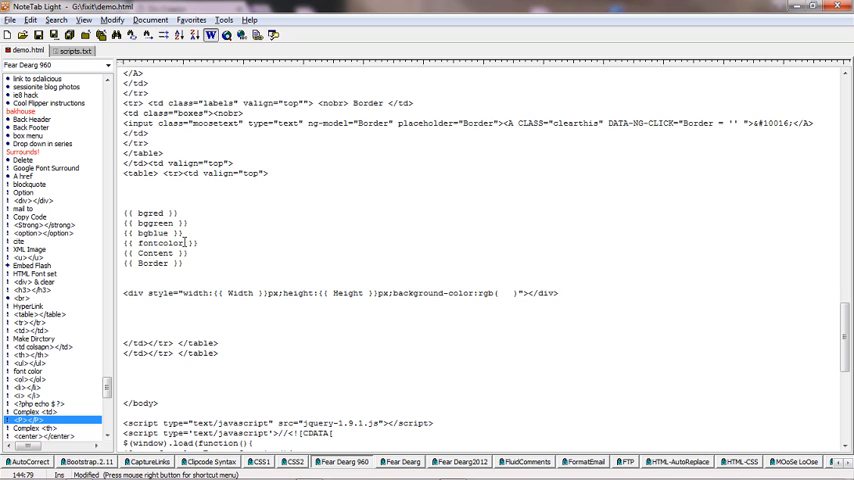
{"action": "double_click", "coordinate": [148, 212]}
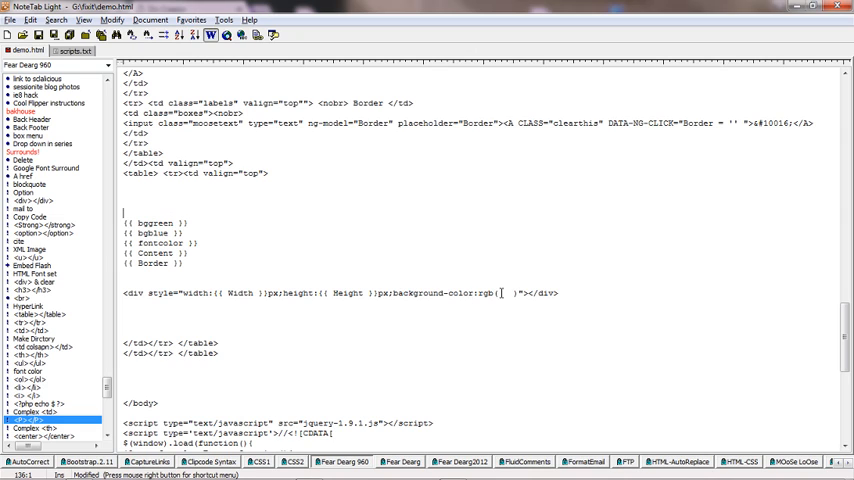
{"action": "type", "text": "{{ bgred }},"}
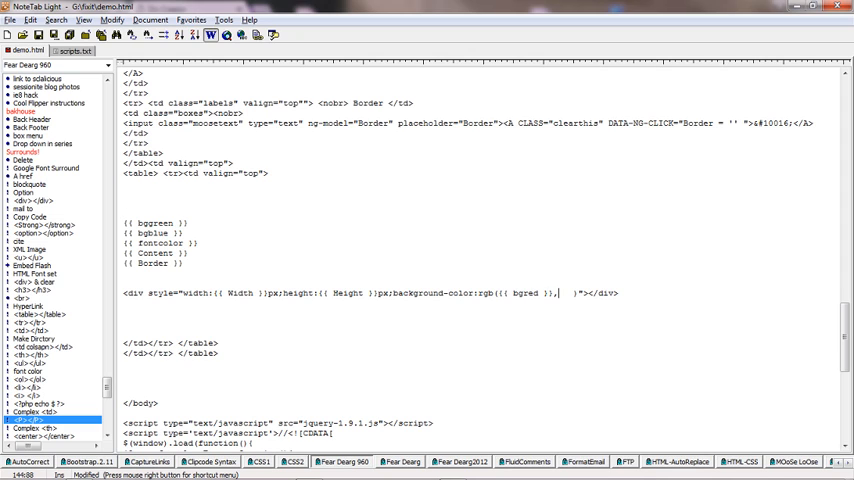
{"action": "double_click", "coordinate": [167, 223]}
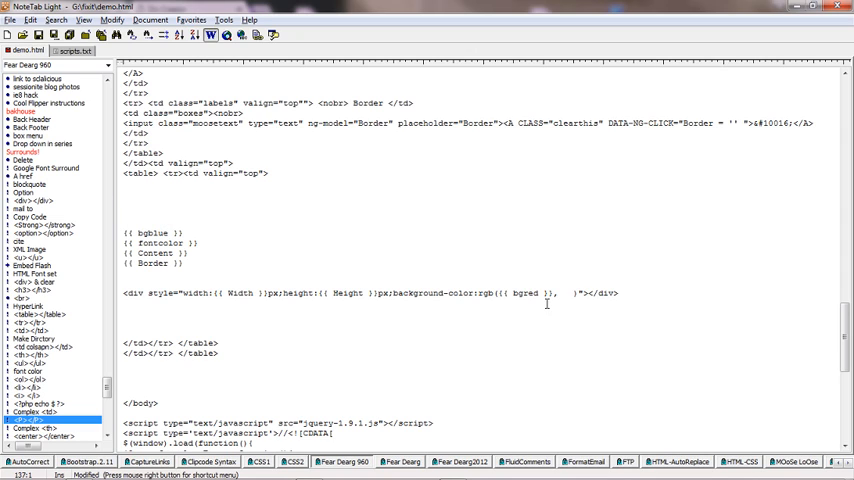
Add {{ bggreen }} as the second value in the div's rgb() background.
{"action": "type", "text": "{{ bggreen }},{{ bgblue"}
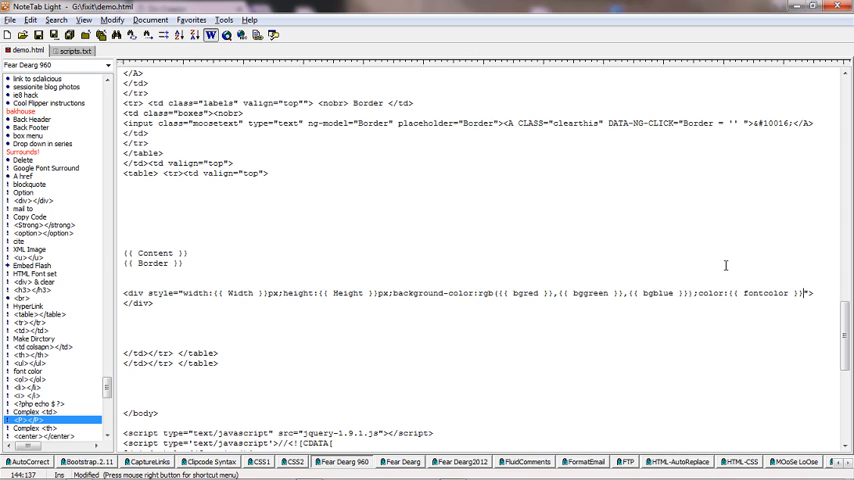
{"action": "mouse_move", "coordinate": [222, 307]}
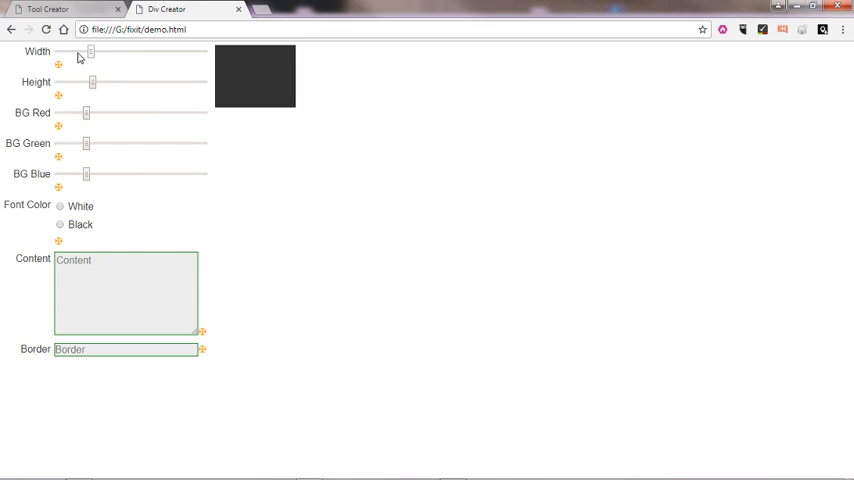
Drag the Width and Height sliders up, push BG Red high, and adjust BG Green.
{"action": "left_click_drag", "start_coordinate": [88, 51], "coordinate": [155, 51]}
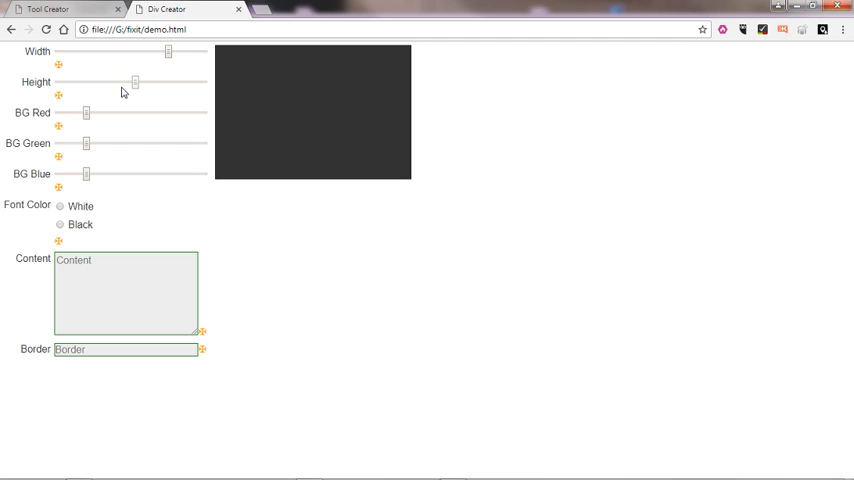
{"action": "left_click_drag", "start_coordinate": [135, 82], "coordinate": [156, 82]}
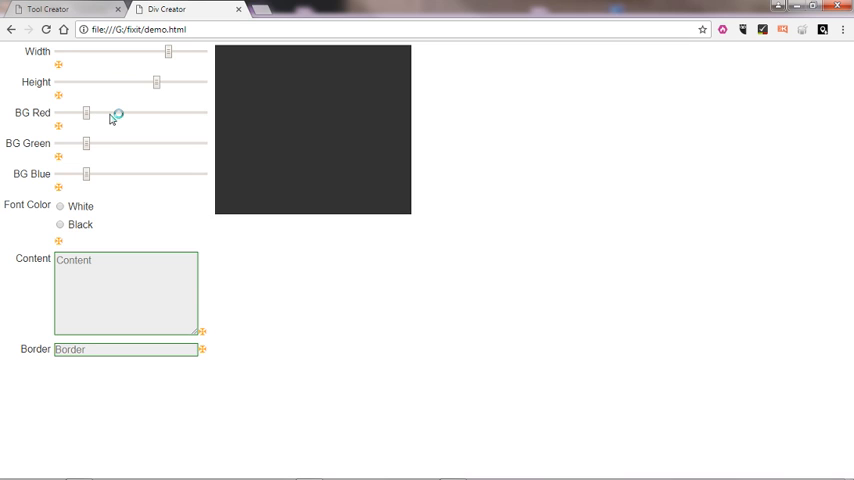
{"action": "left_click_drag", "start_coordinate": [87, 113], "coordinate": [197, 113]}
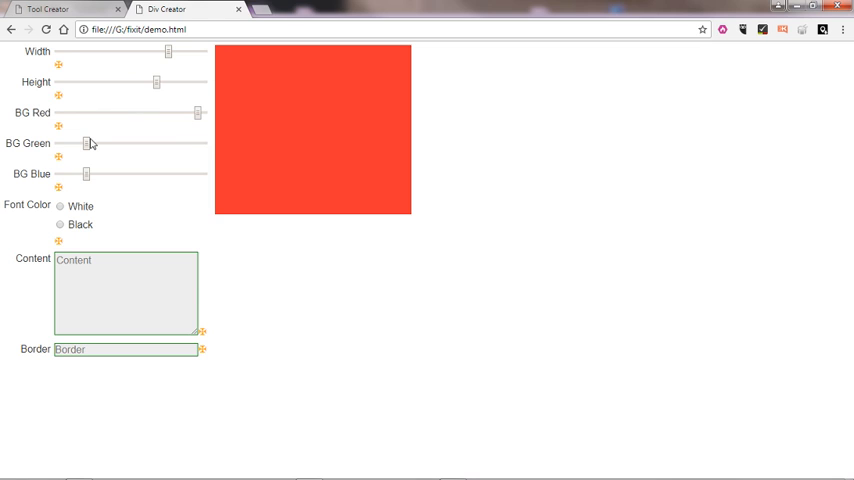
{"action": "mouse_move", "coordinate": [122, 153]}
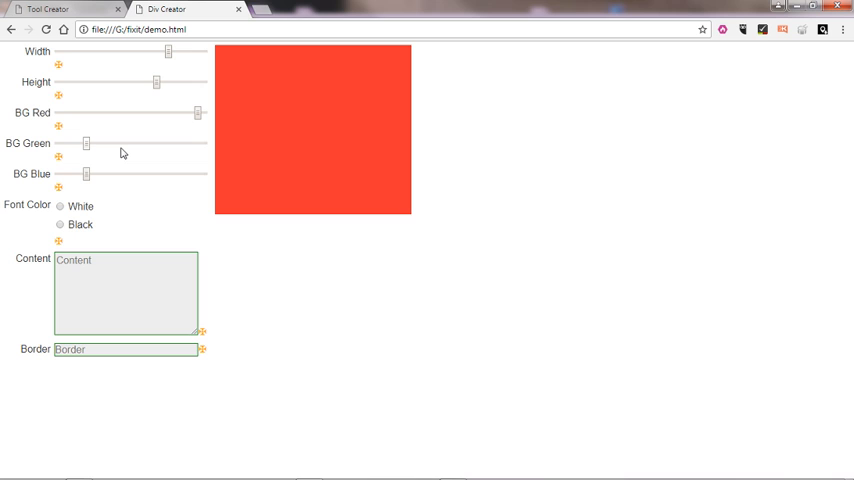
{"action": "mouse_move", "coordinate": [88, 146]}
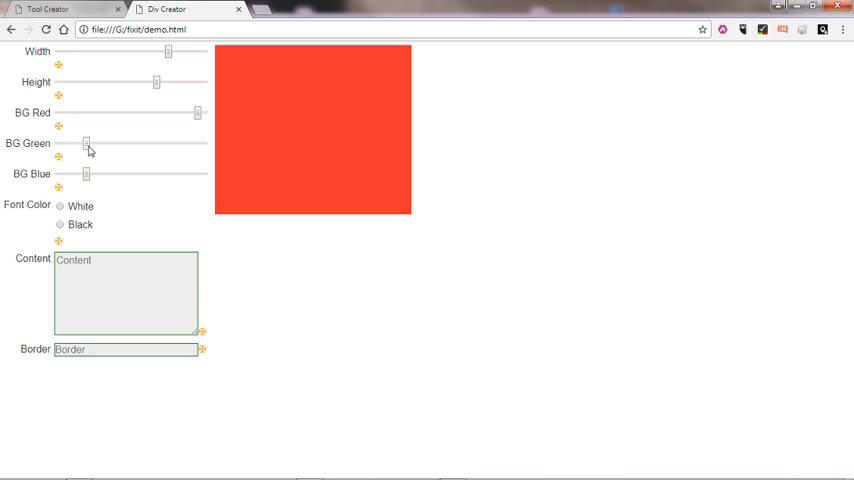
{"action": "left_click_drag", "start_coordinate": [85, 143], "coordinate": [158, 143]}
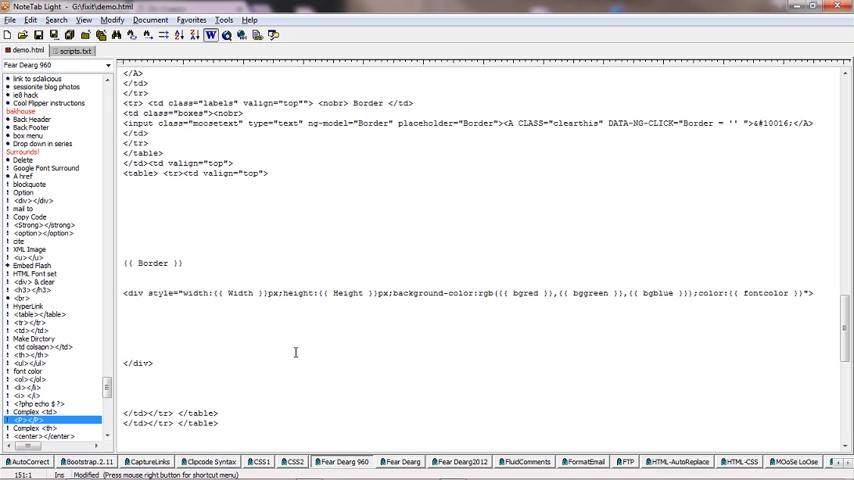
{"action": "mouse_move", "coordinate": [207, 330]}
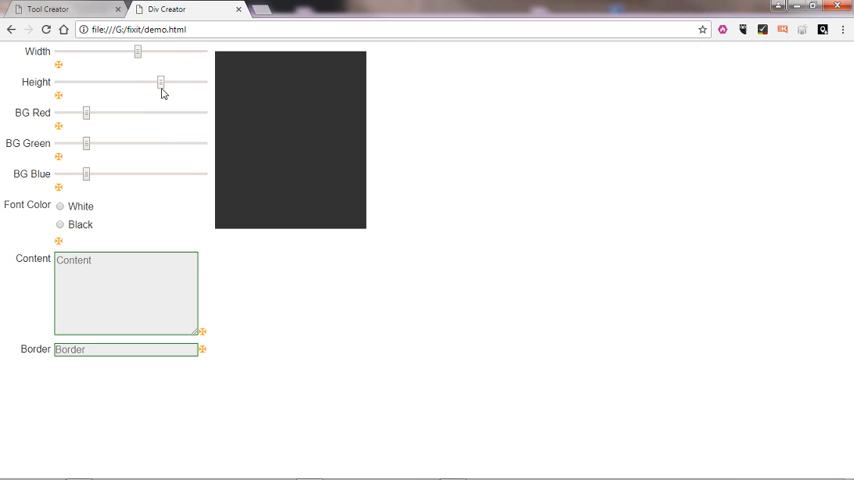
Mix the background colour, toggle White/Black font, and enter 'This is working Great' as content.
{"action": "left_click_drag", "start_coordinate": [85, 112], "coordinate": [150, 112]}
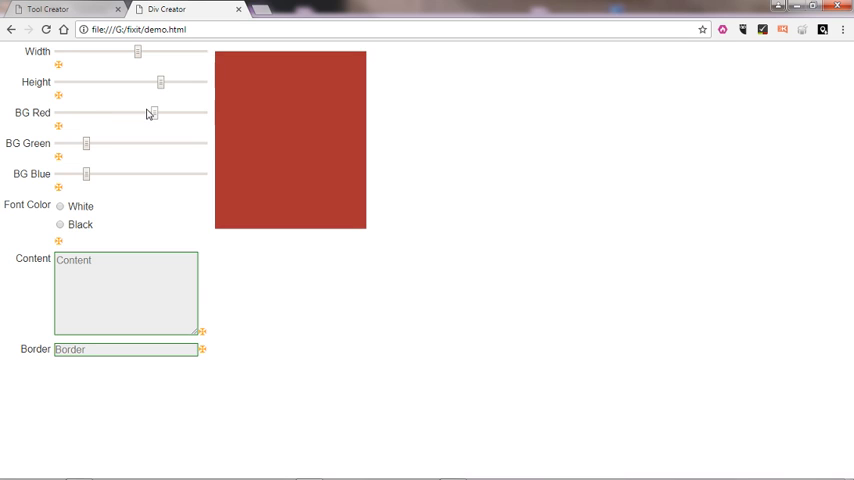
{"action": "left_click_drag", "start_coordinate": [151, 112], "coordinate": [176, 112]}
{"action": "type", "text": "xcvxcvxcvcvcvcvcvcv"}
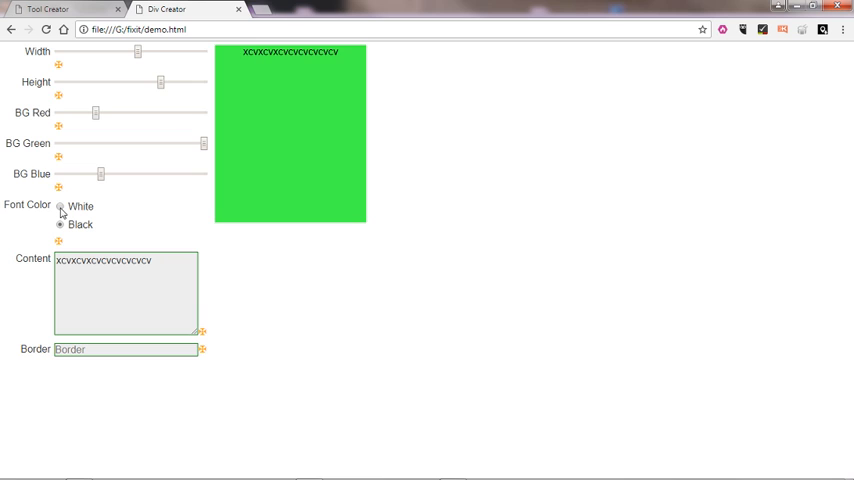
{"action": "left_click", "coordinate": [60, 206]}
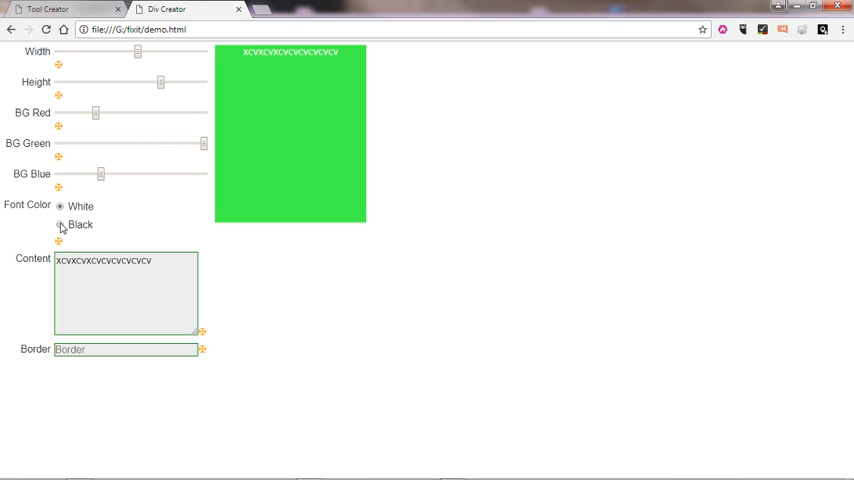
{"action": "left_click", "coordinate": [60, 224]}
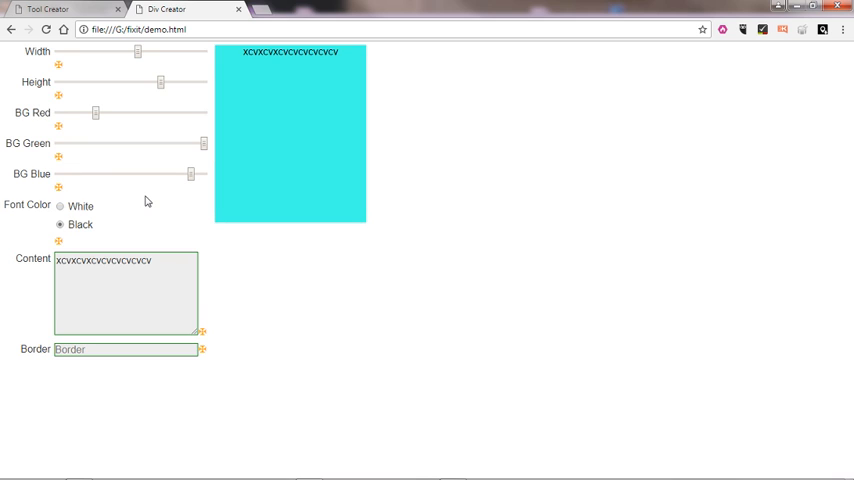
{"action": "left_click", "coordinate": [60, 206]}
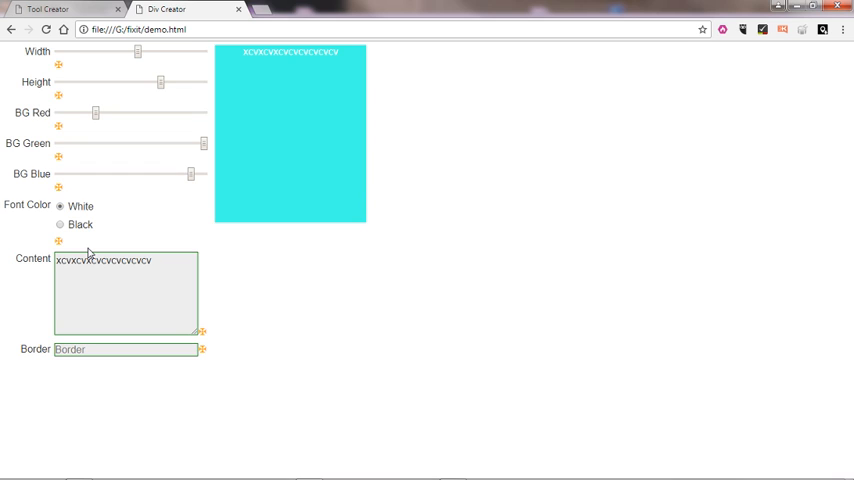
{"action": "type", "text": "This is working Great!"}
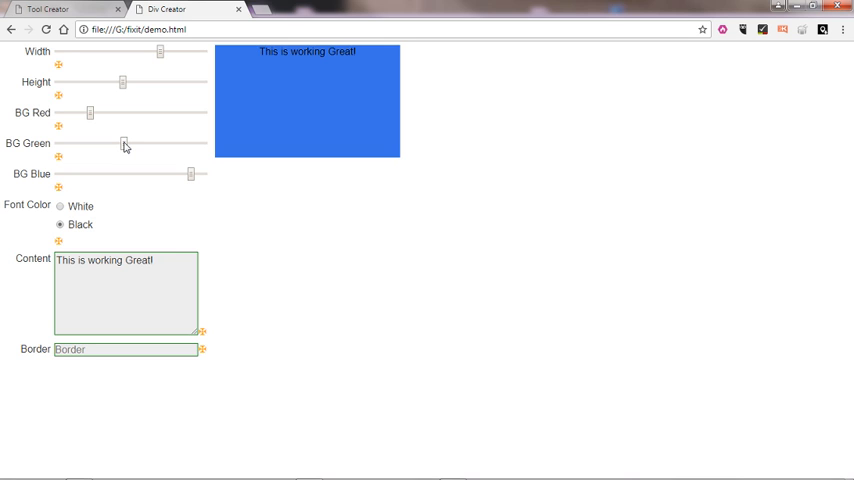
{"action": "left_click", "coordinate": [60, 206]}
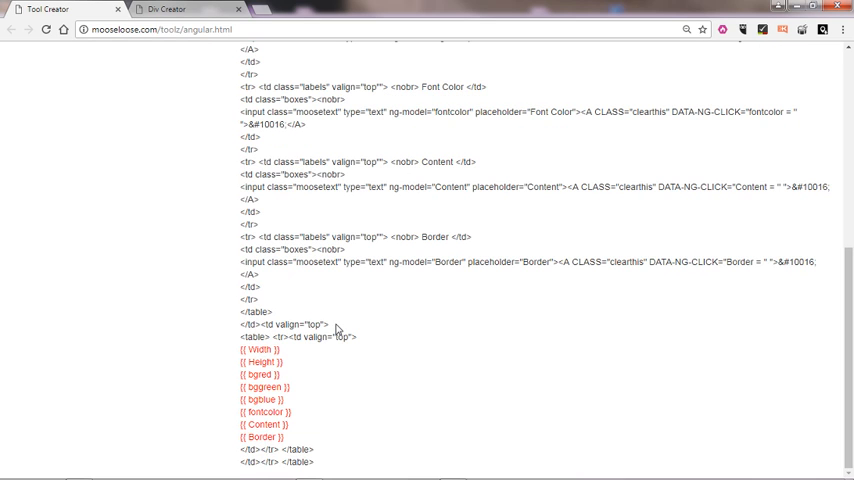
{"action": "mouse_move", "coordinate": [131, 172]}
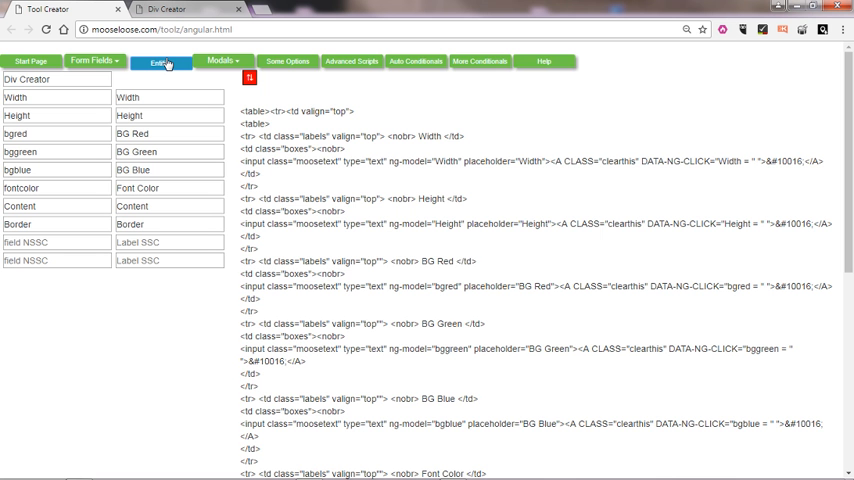
Run Entities on the Div Creator field list and let the page process.
{"action": "left_click", "coordinate": [160, 62]}
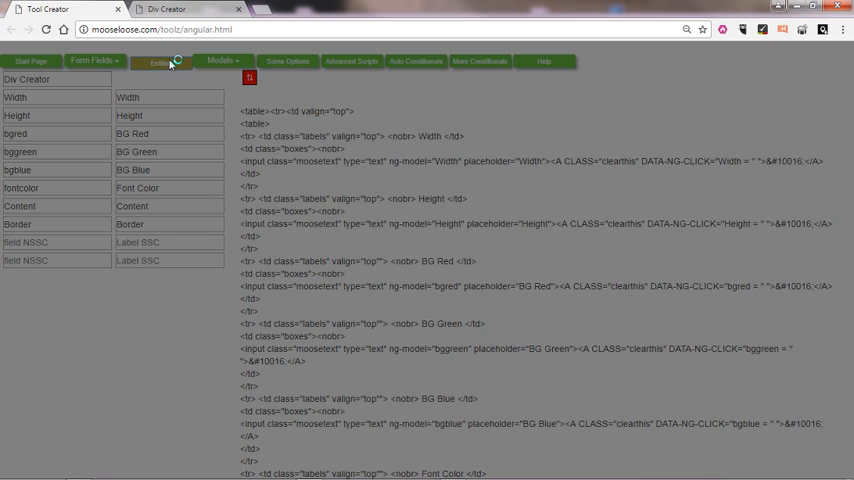
{"action": "left_click", "coordinate": [158, 62]}
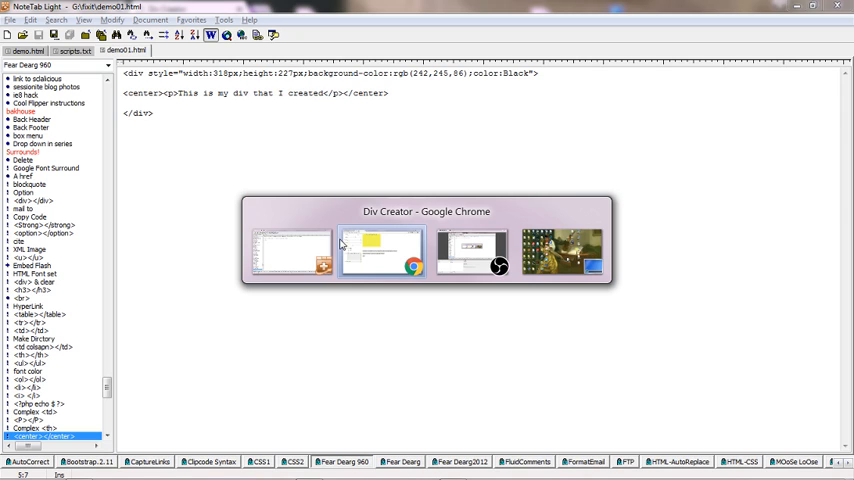
Bring up the Div Creator page in Chrome and type sample text into Content.
{"action": "left_click", "coordinate": [380, 250]}
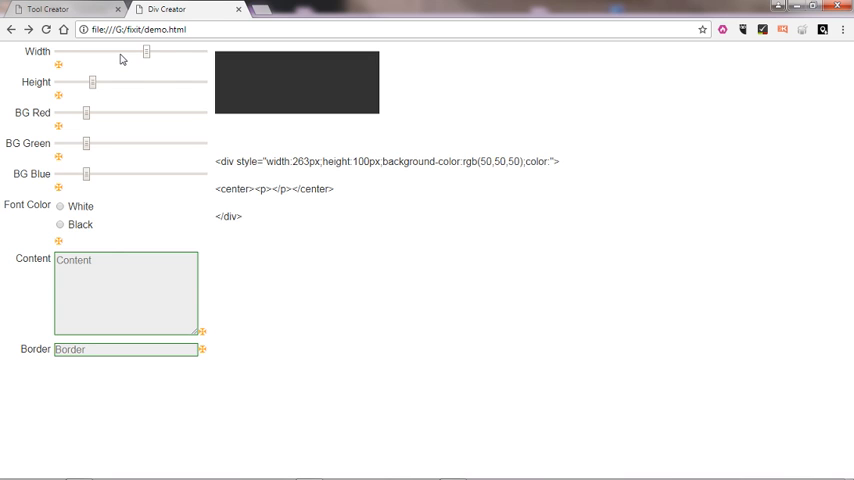
{"action": "type", "text": "vvxvxcvcxvc"}
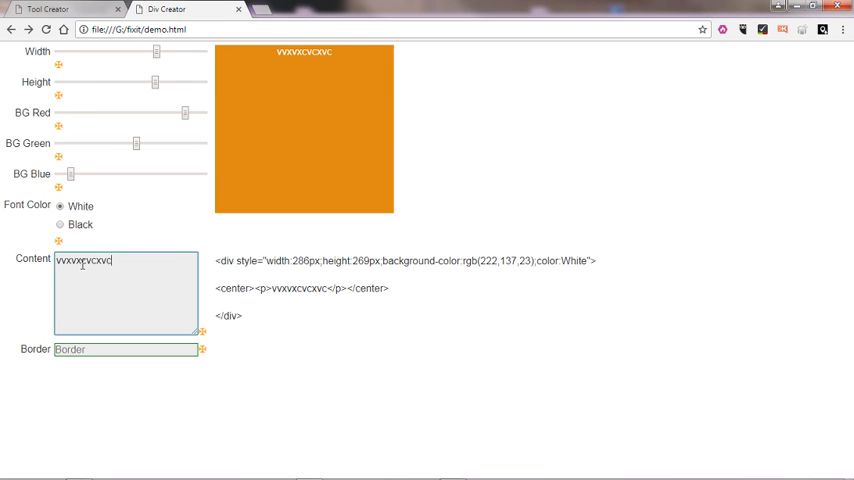